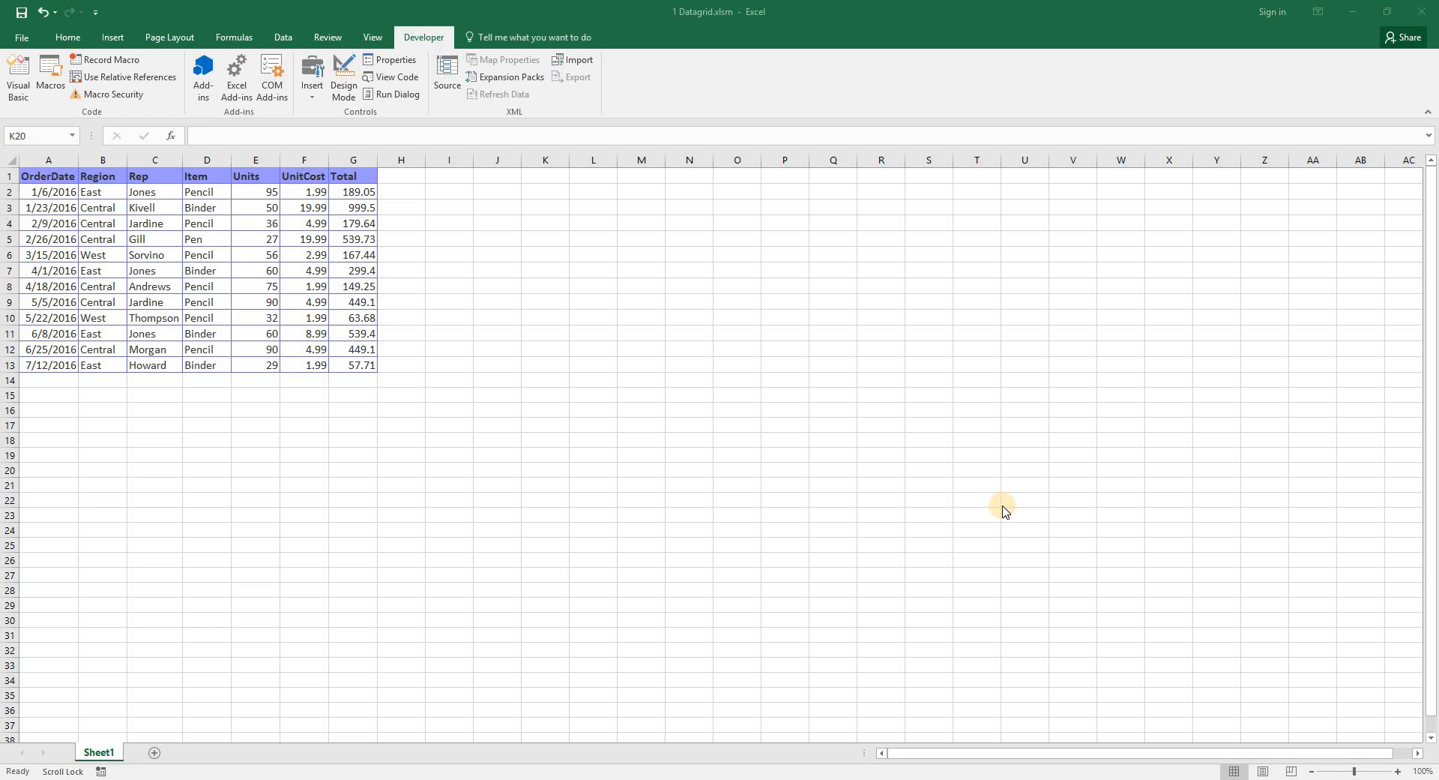
- Select cells in the worksheet's data area before opening the editor
left_click(738, 470)
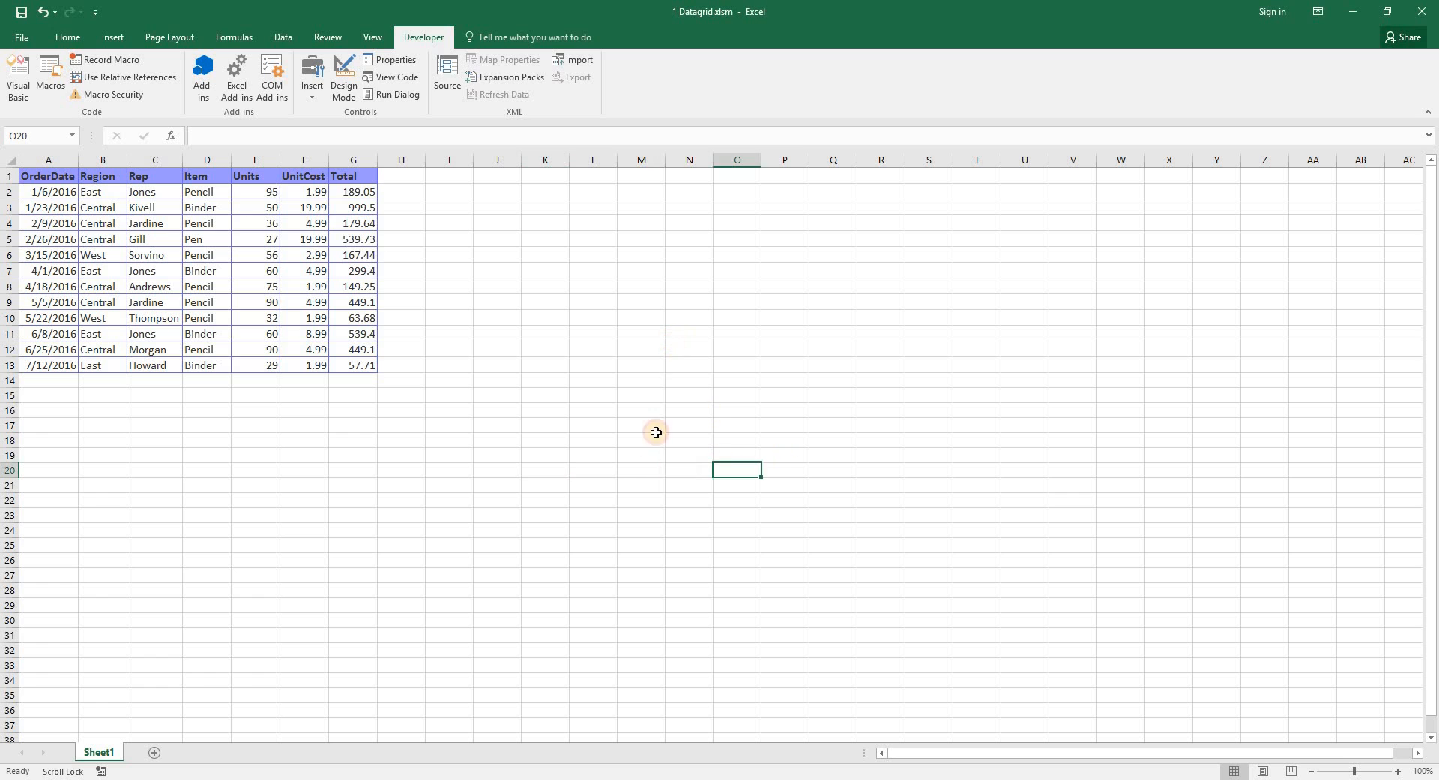
left_click(688, 455)
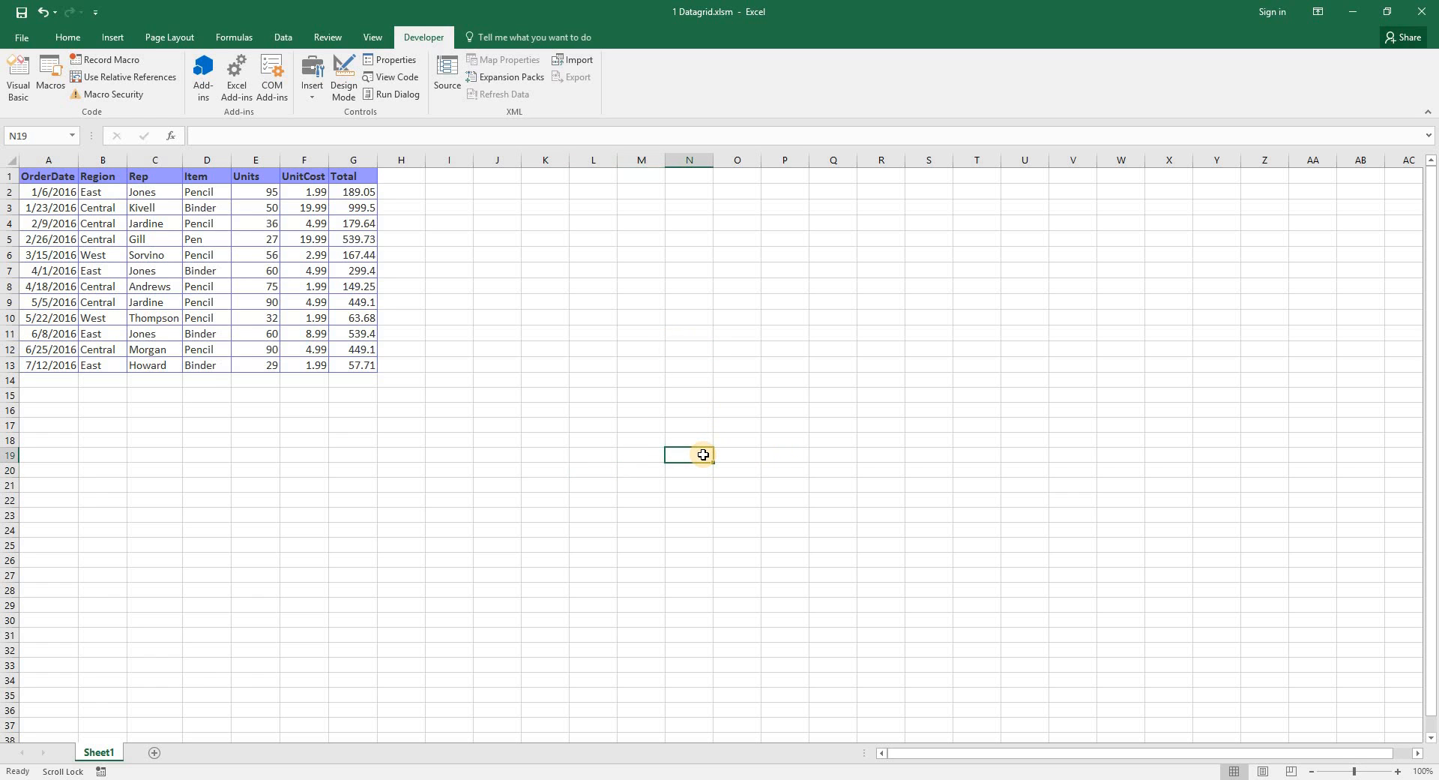
left_click(784, 454)
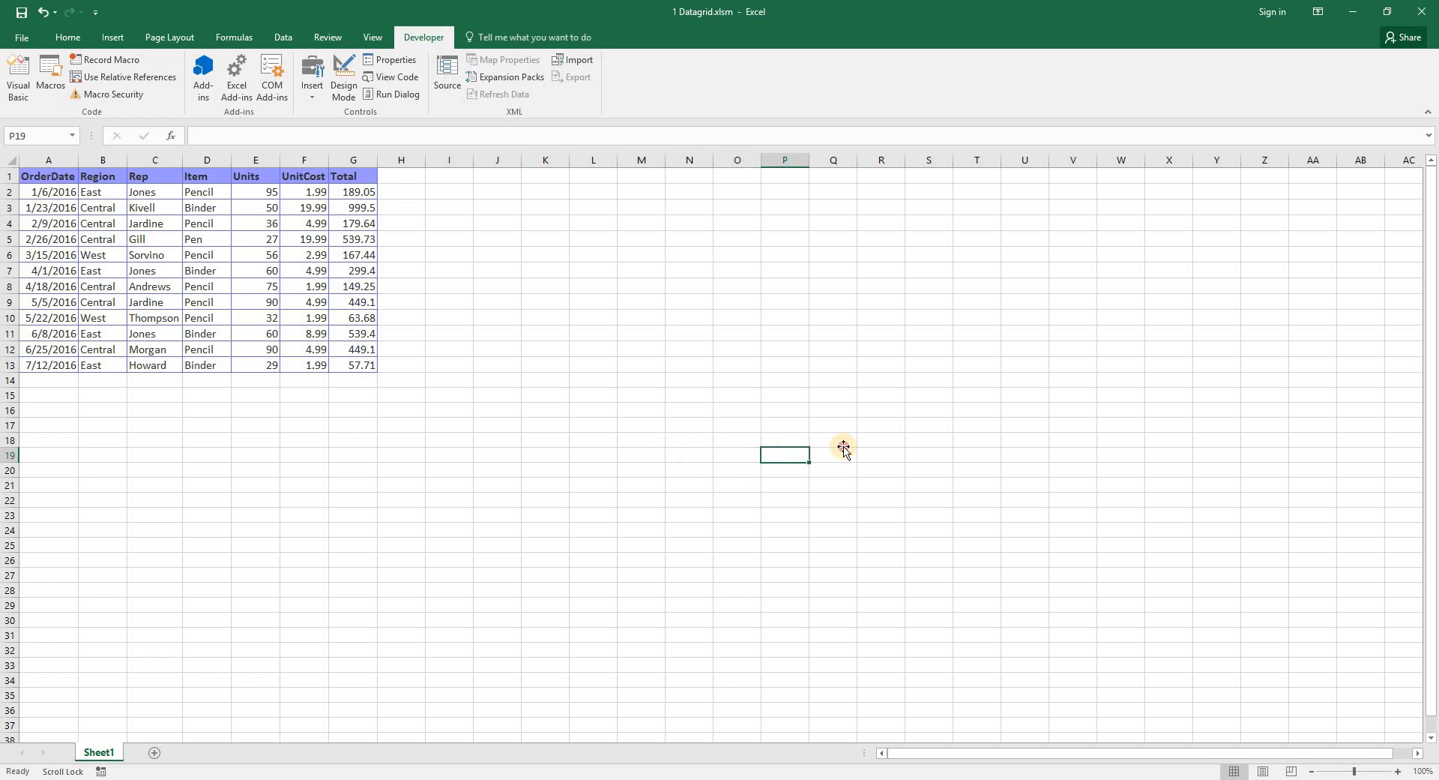
left_click(1025, 454)
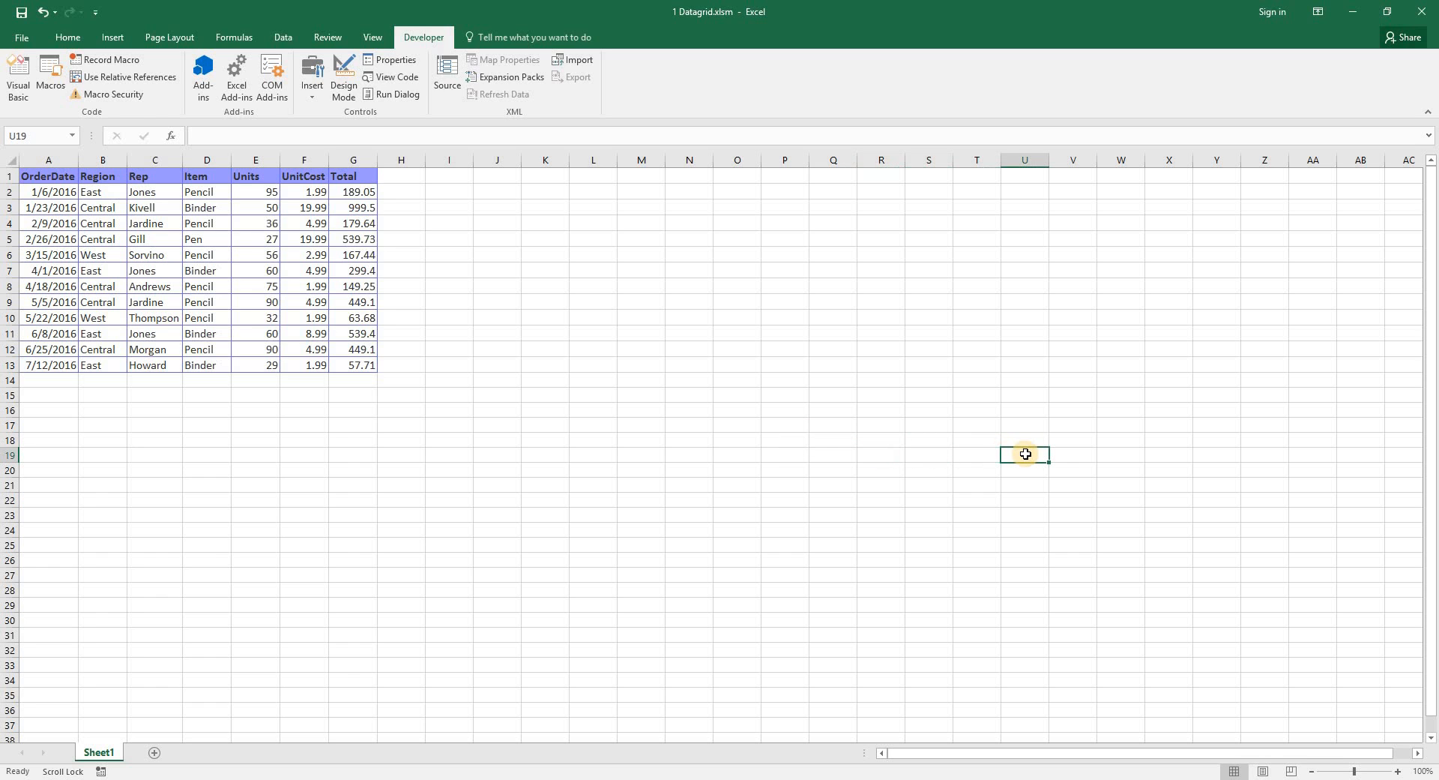
left_click(641, 455)
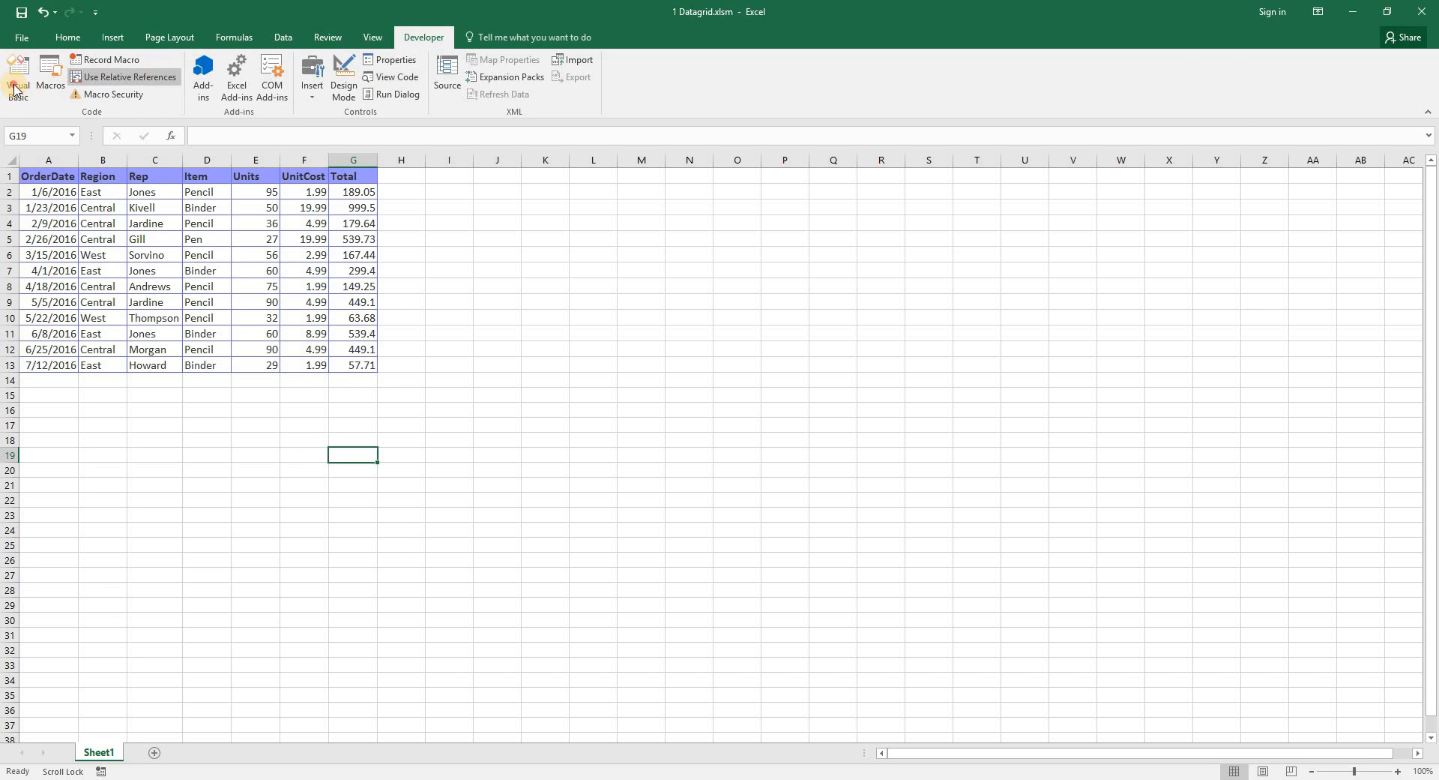
- Insert UserForm1 into the workbook's VBA project and enlarge it by dragging its corner
left_click(17, 77)
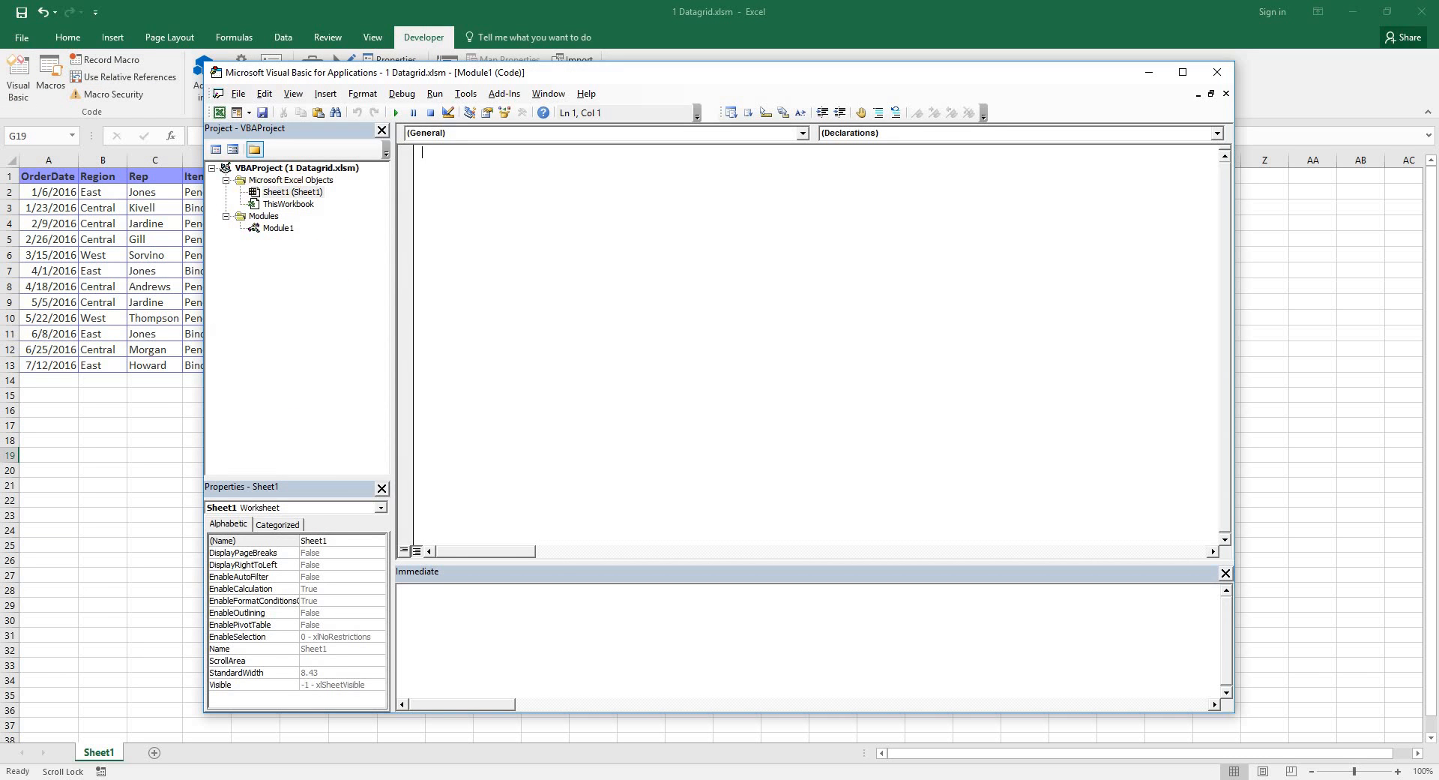
left_click(271, 167)
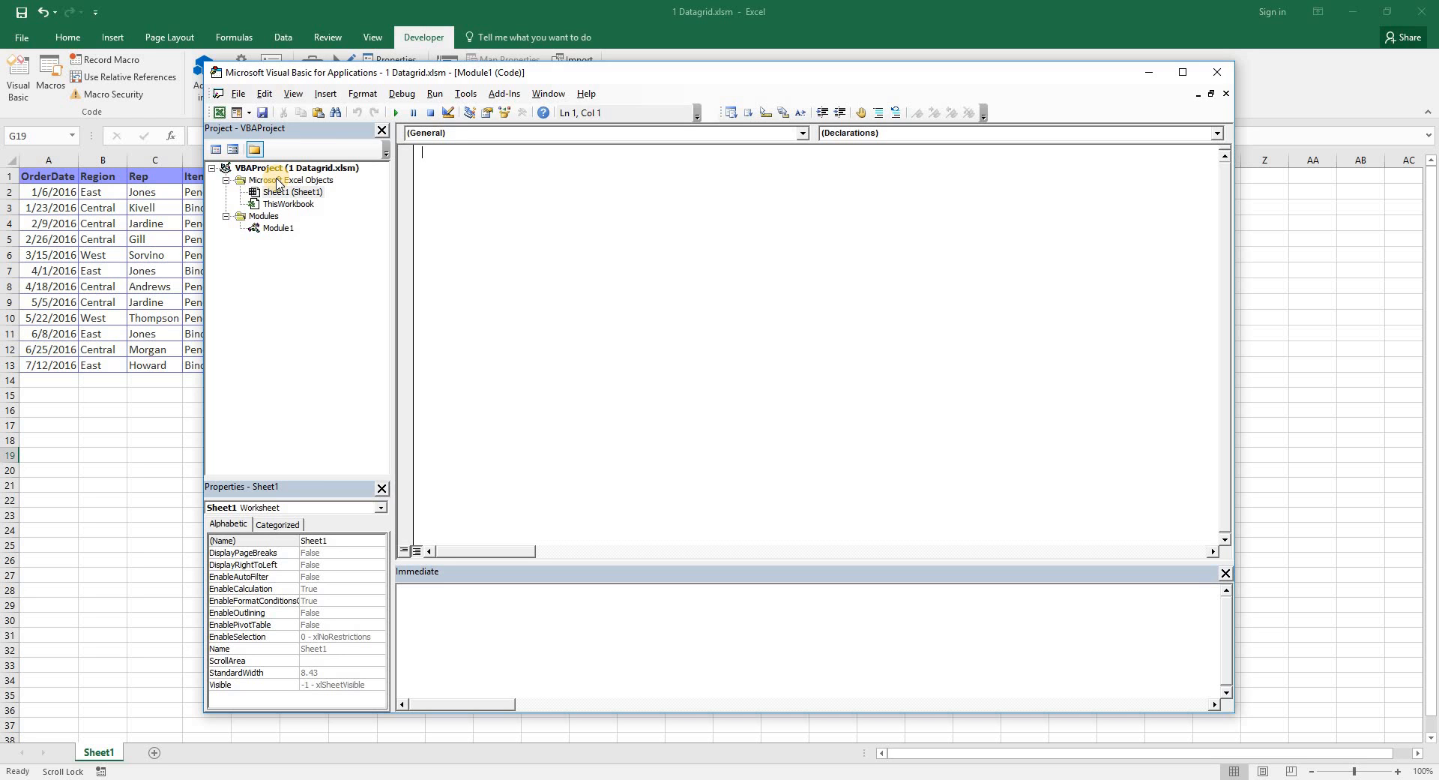
right_click(289, 178)
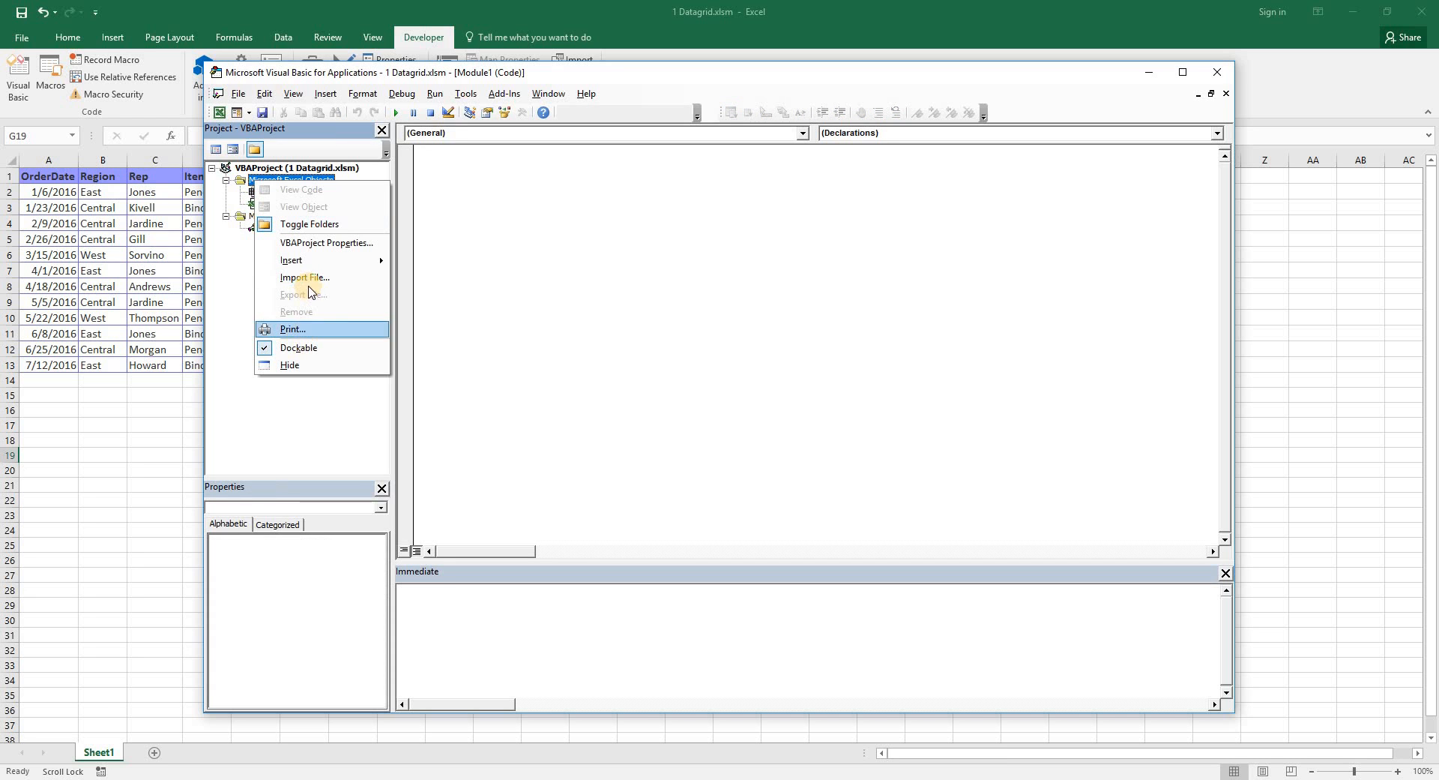
left_click(291, 260)
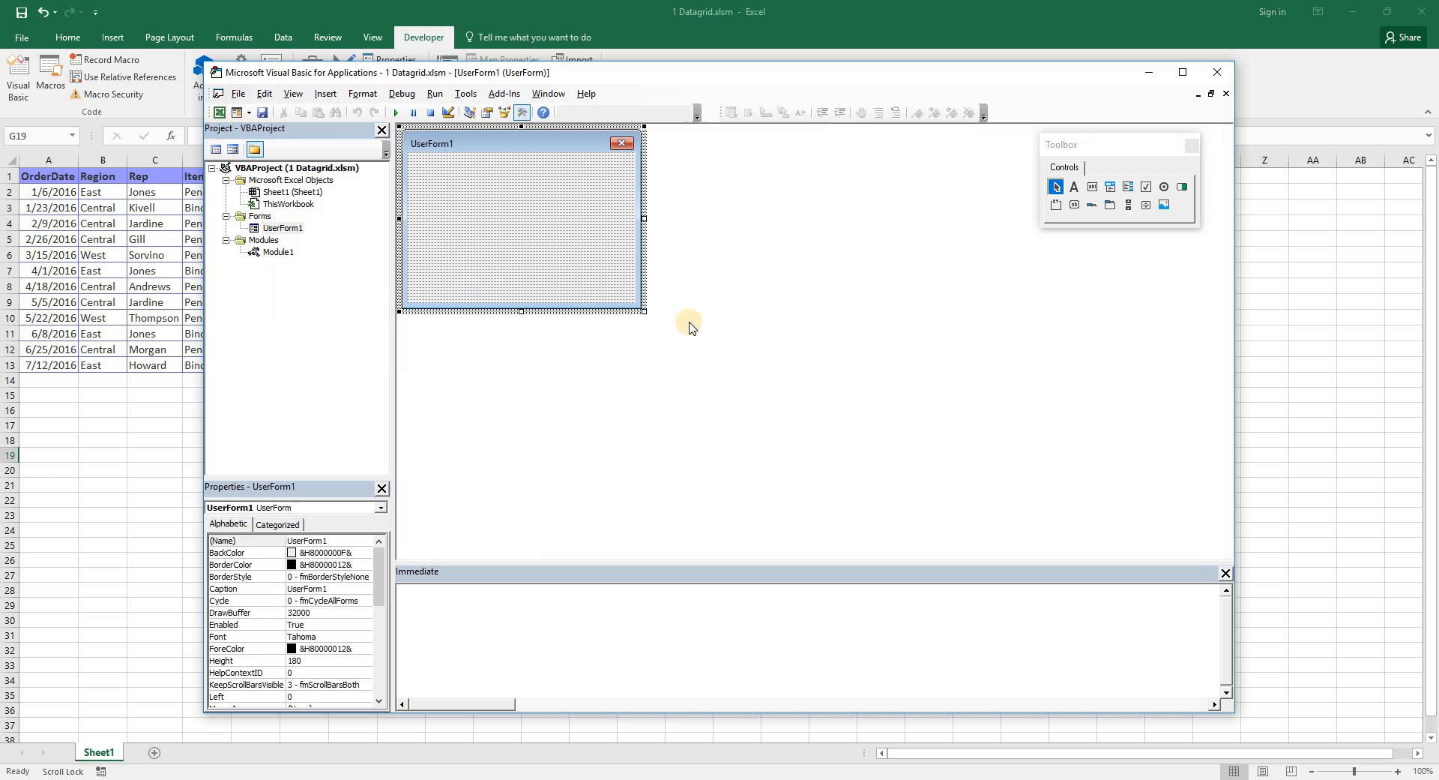
left_click_drag(643, 313, 968, 502)
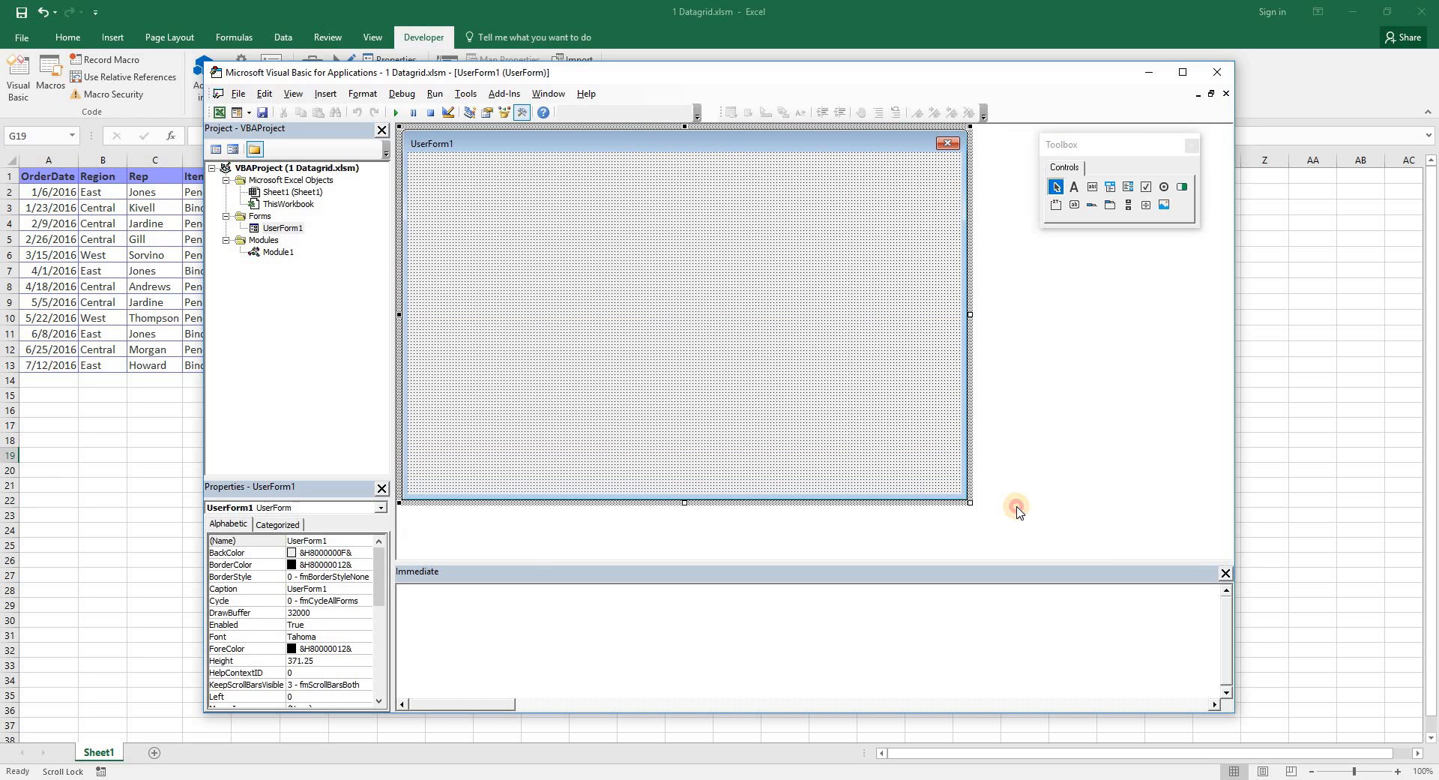
left_click(1055, 204)
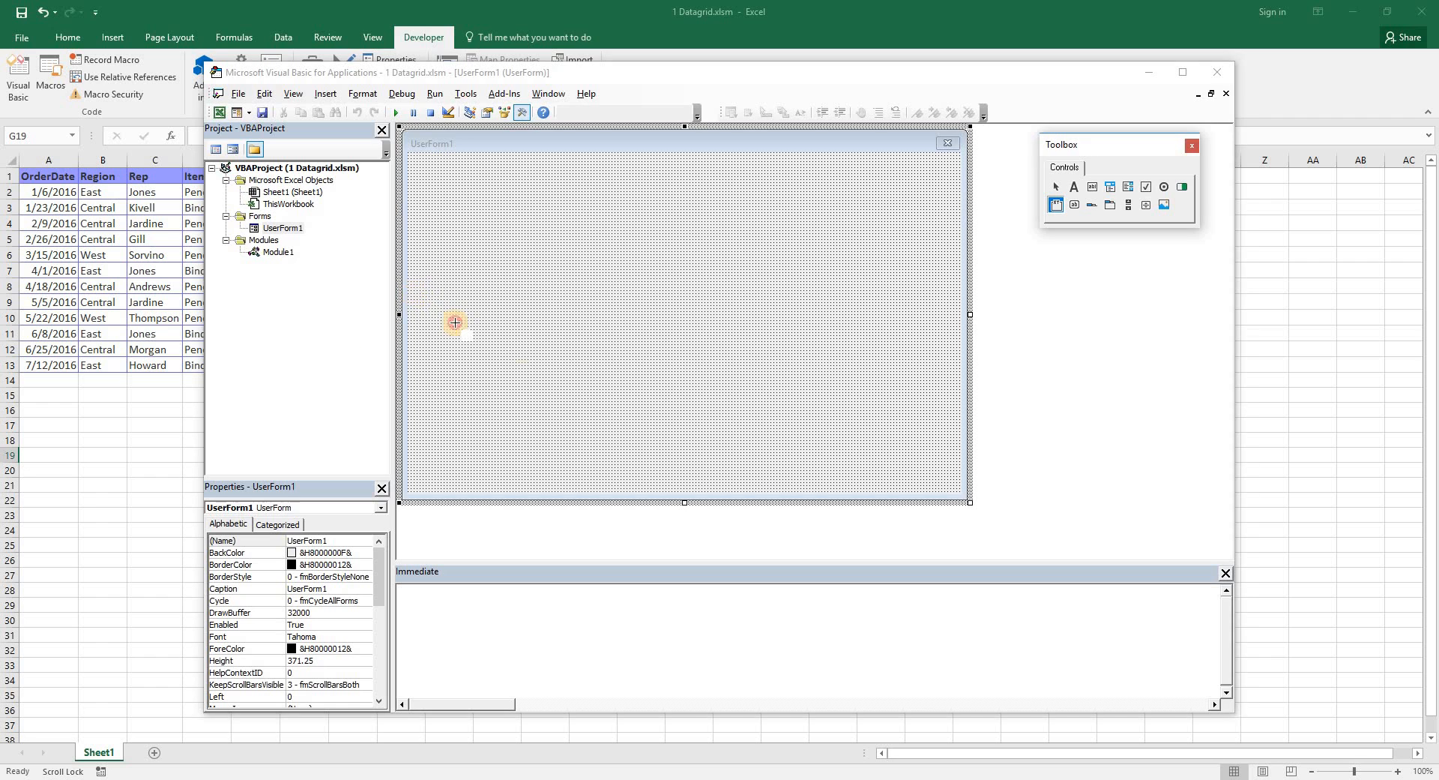
- Draw Frame1 across the form's lower part and set the list box's ColumnHeads to True
left_click_drag(454, 324, 930, 471)
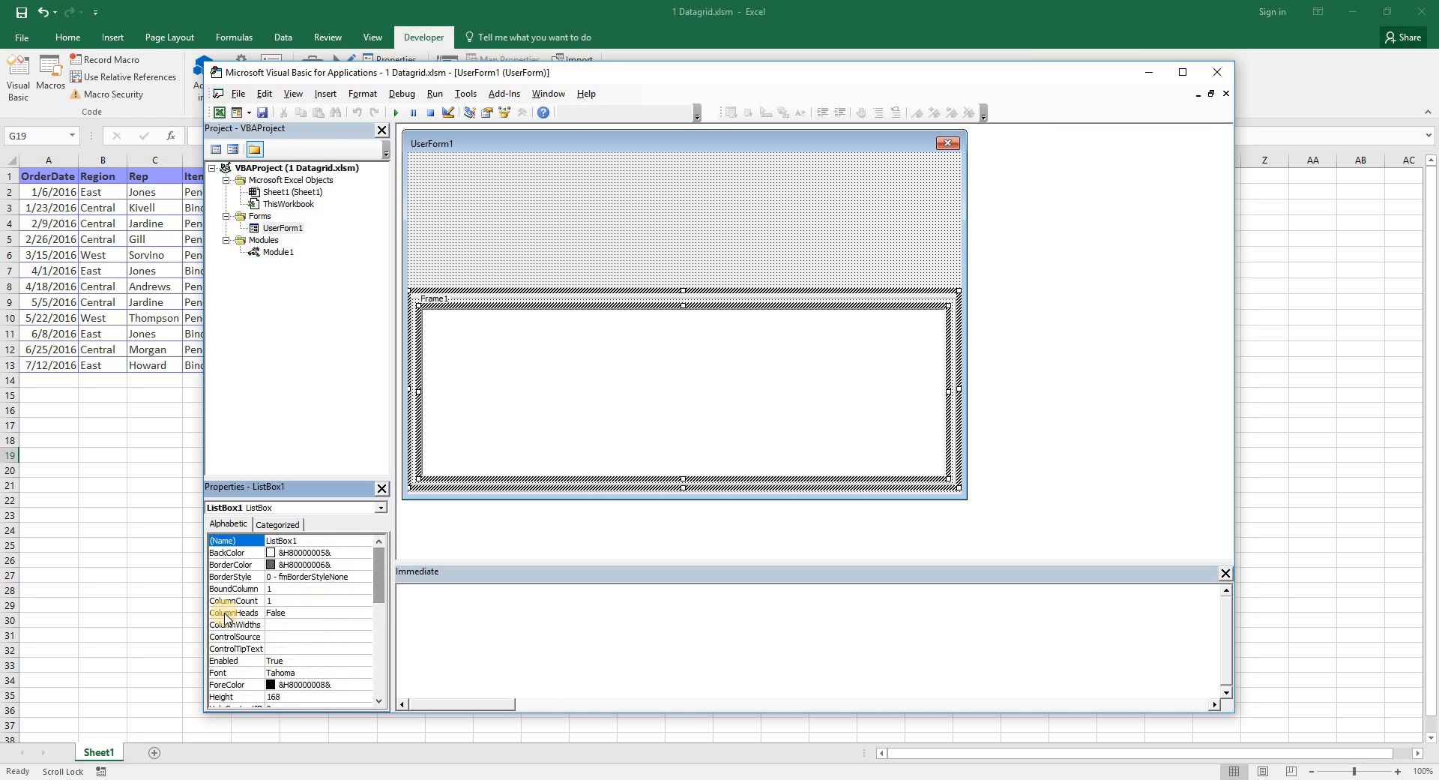
left_click(234, 613)
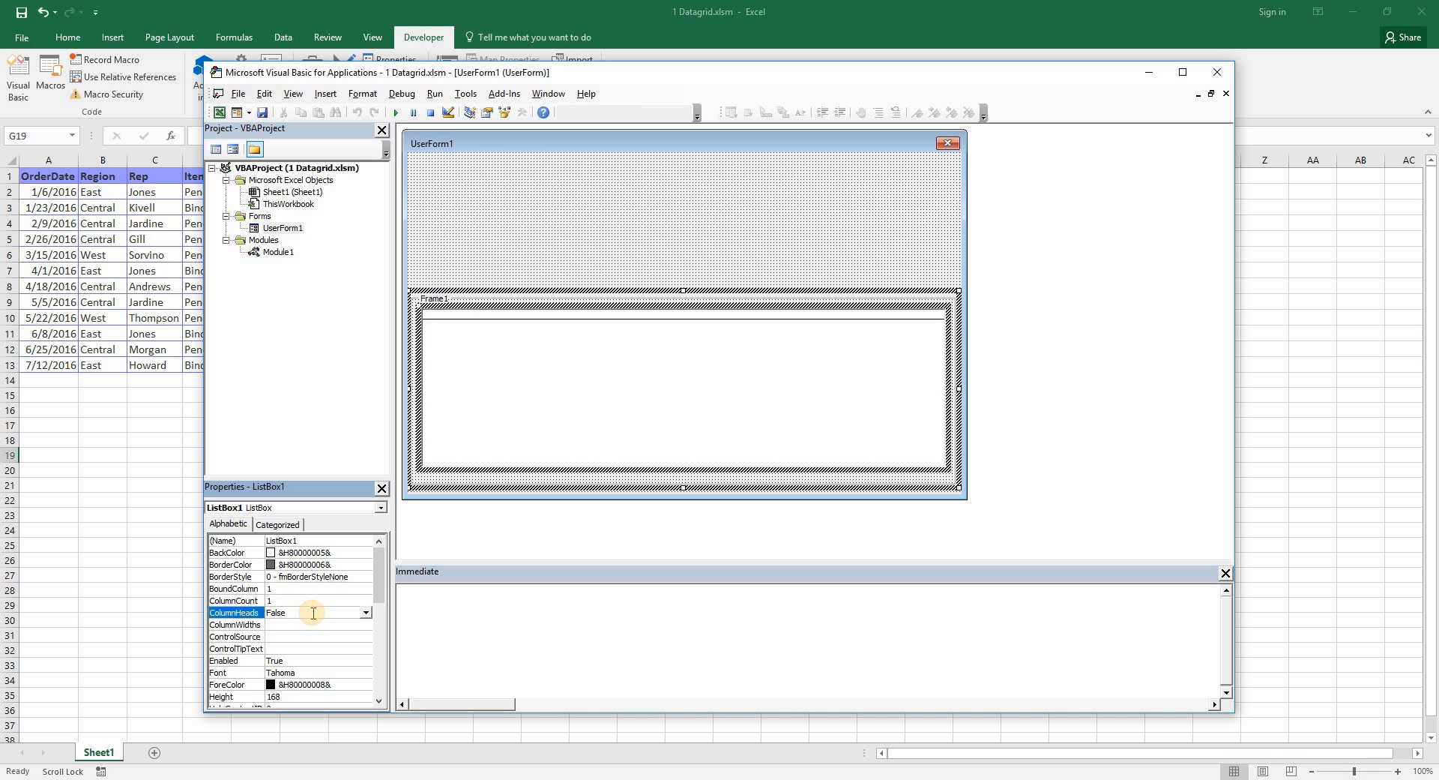
left_click(366, 611)
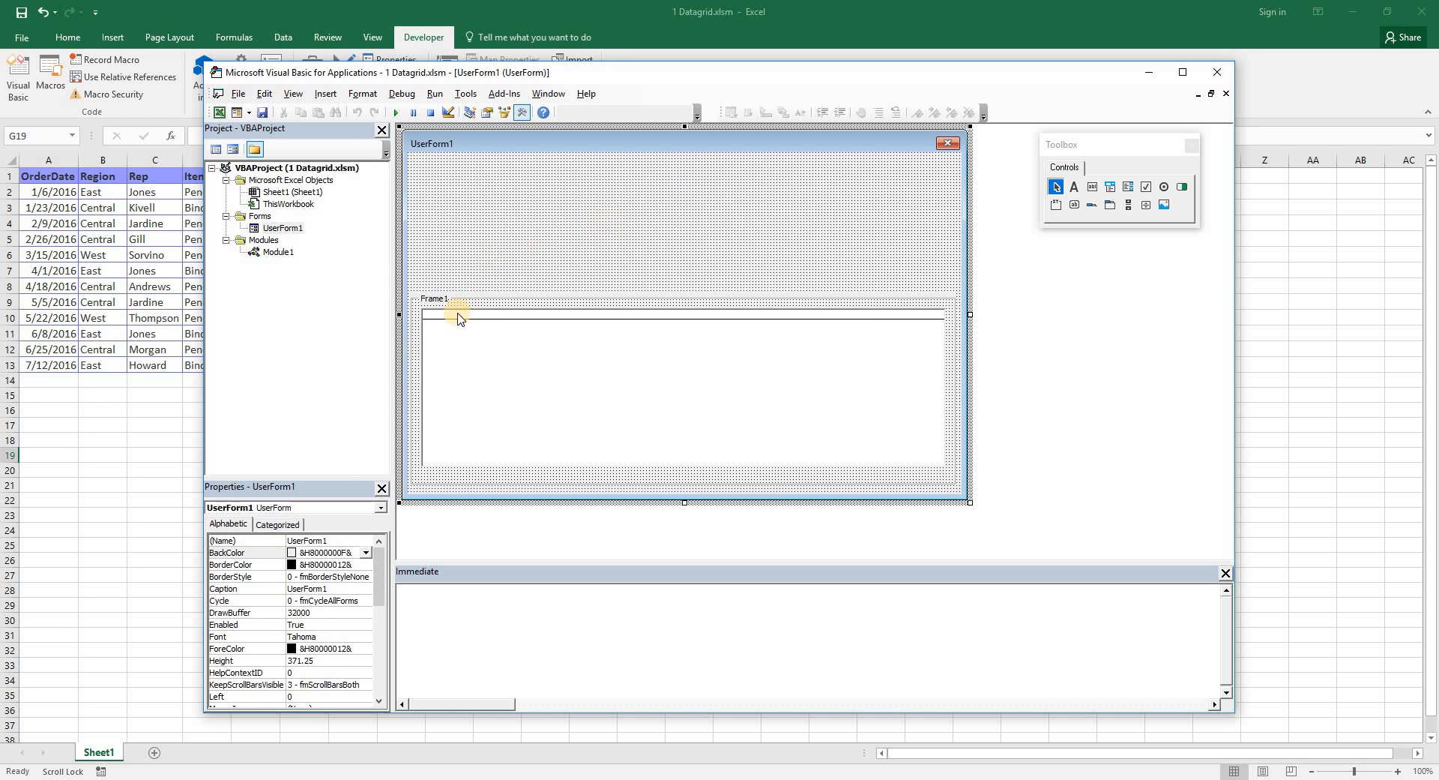
mouse_move(1073, 186)
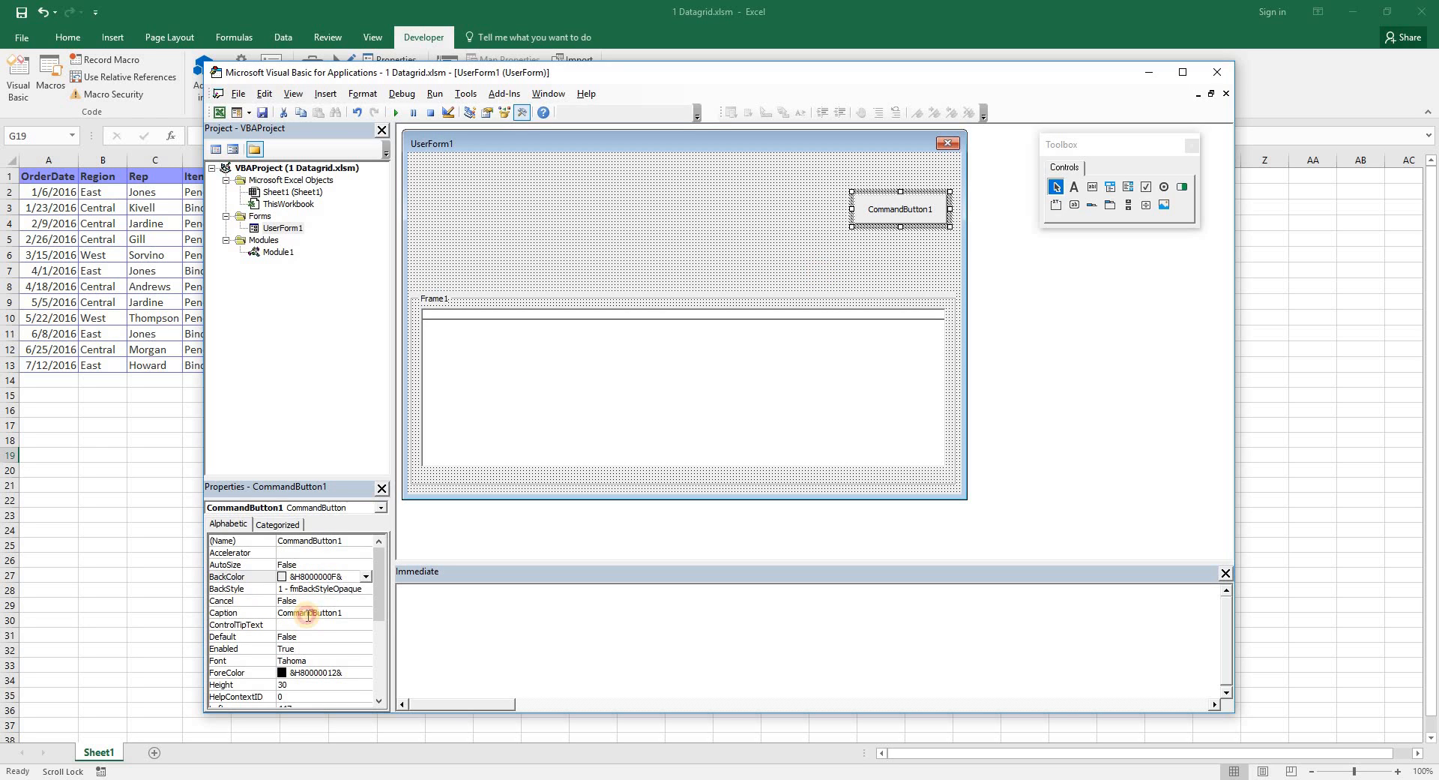
- Set CommandButton1's Caption to 'Show data'
left_click(308, 613)
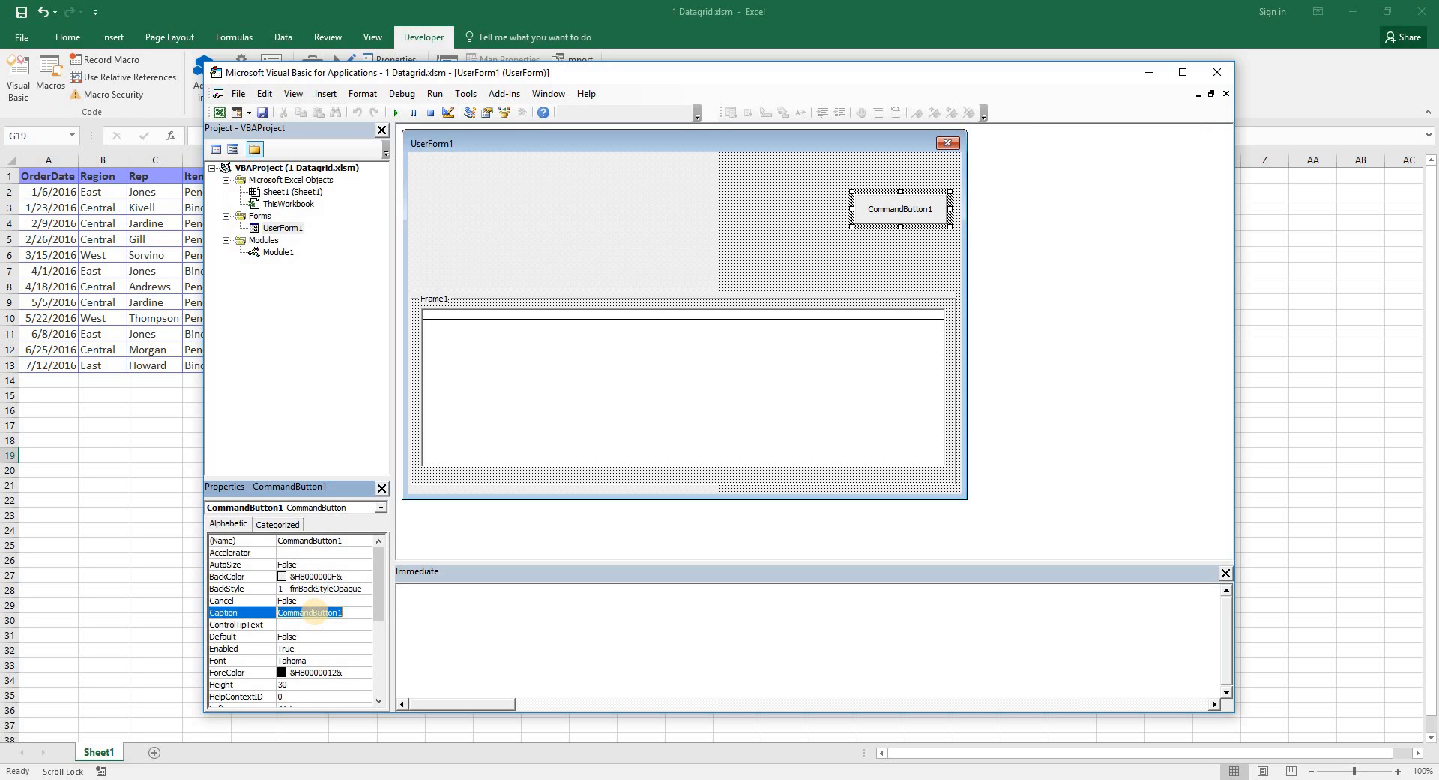
type("Show data")
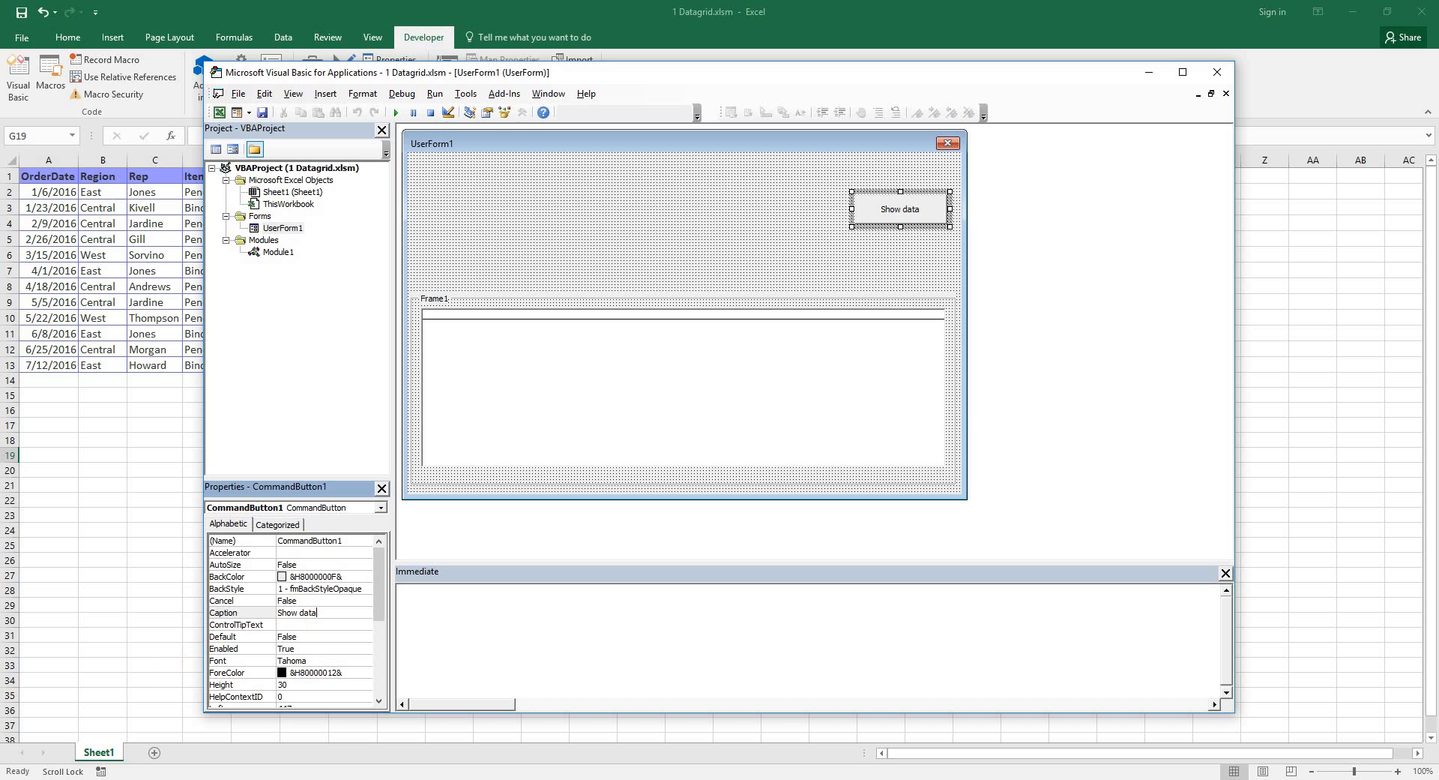
left_click(710, 303)
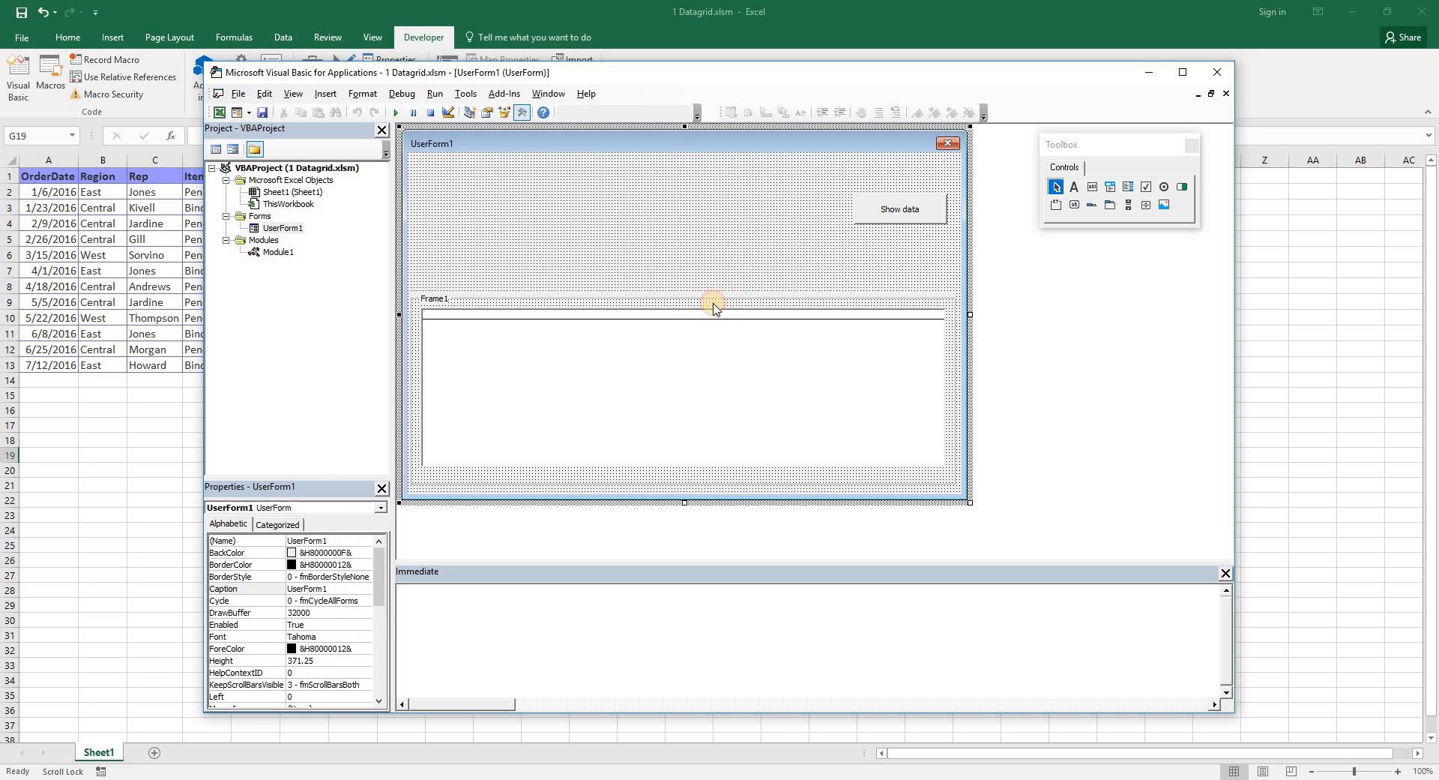
mouse_move(578, 255)
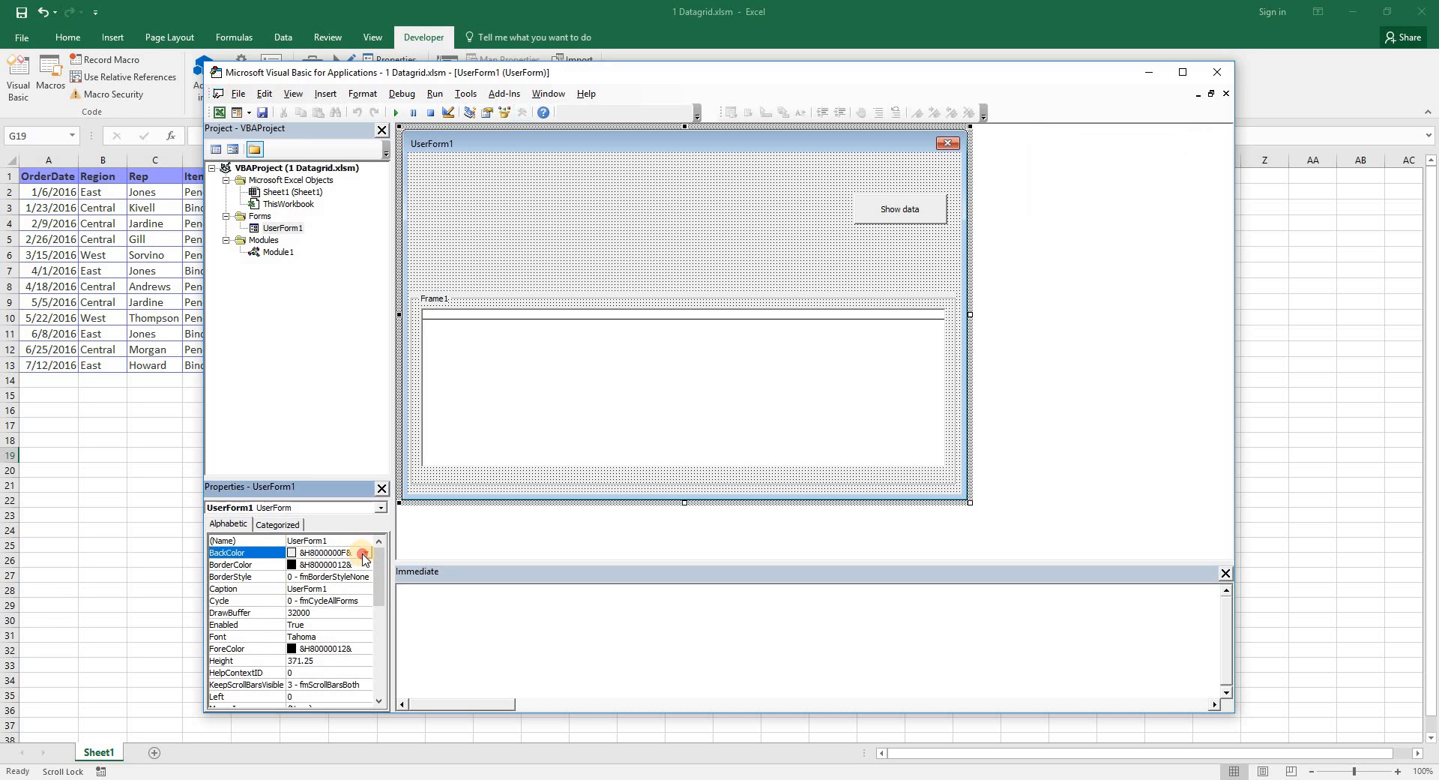
- Set BackColor pale yellow for UserForm1, pale green for Frame1 and lavender for the Show data button
left_click(364, 552)
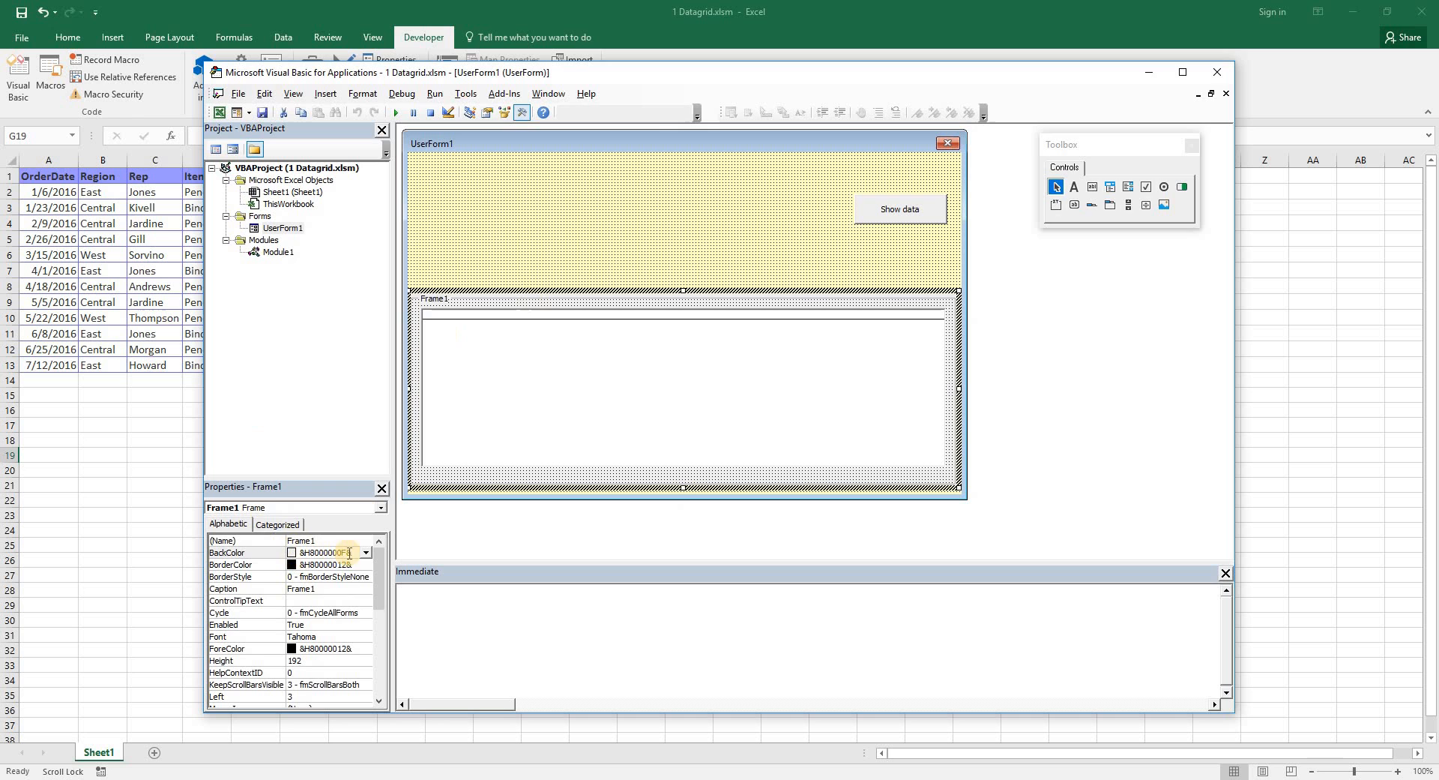
left_click(366, 552)
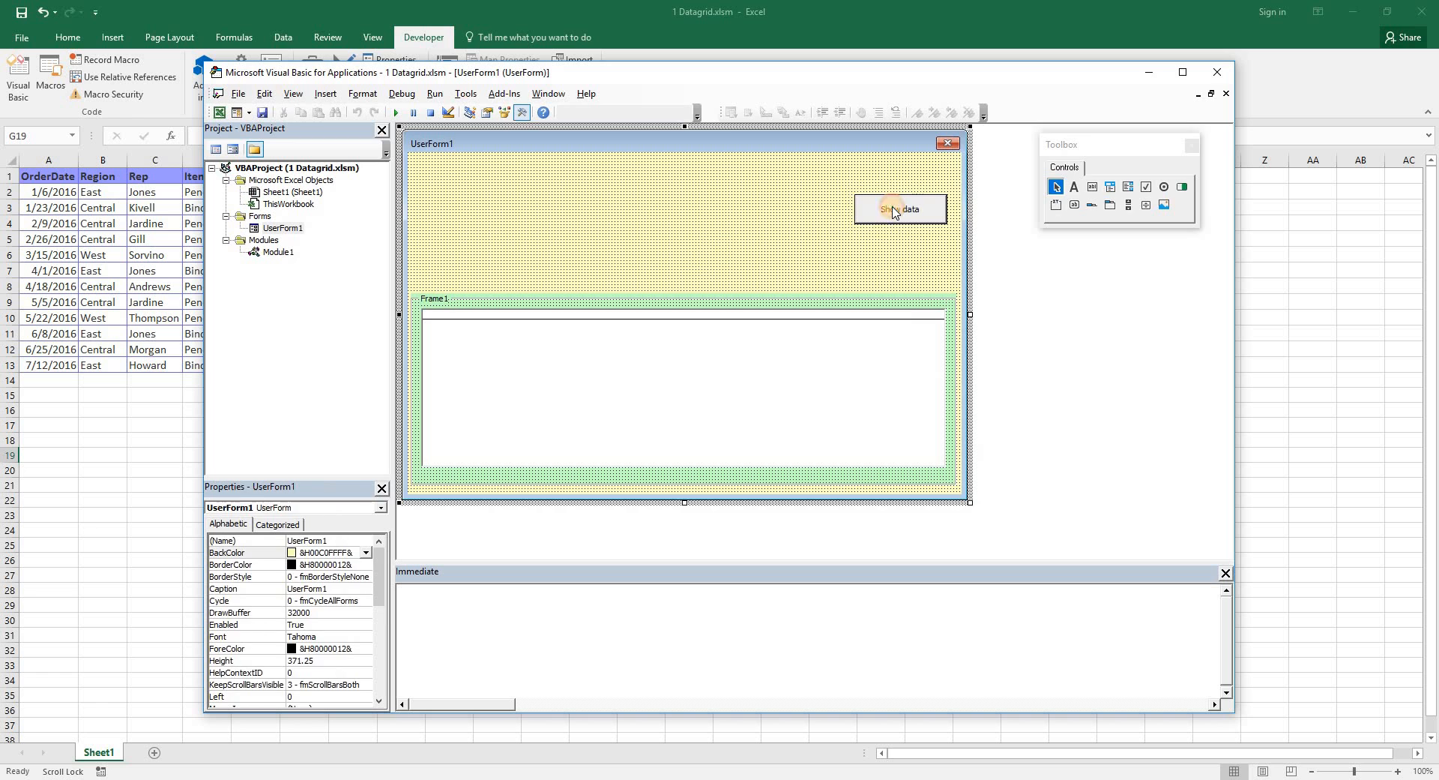
left_click(901, 210)
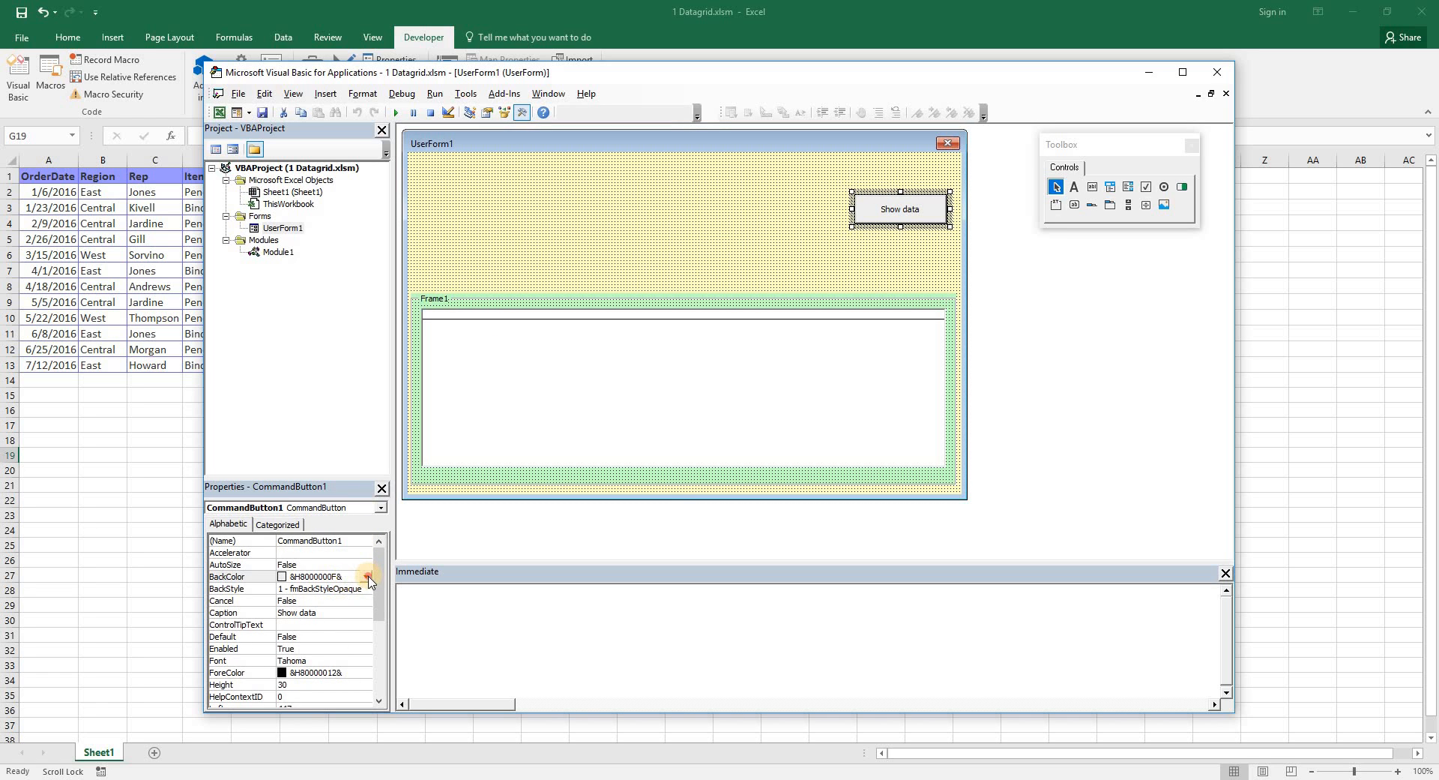
left_click(369, 576)
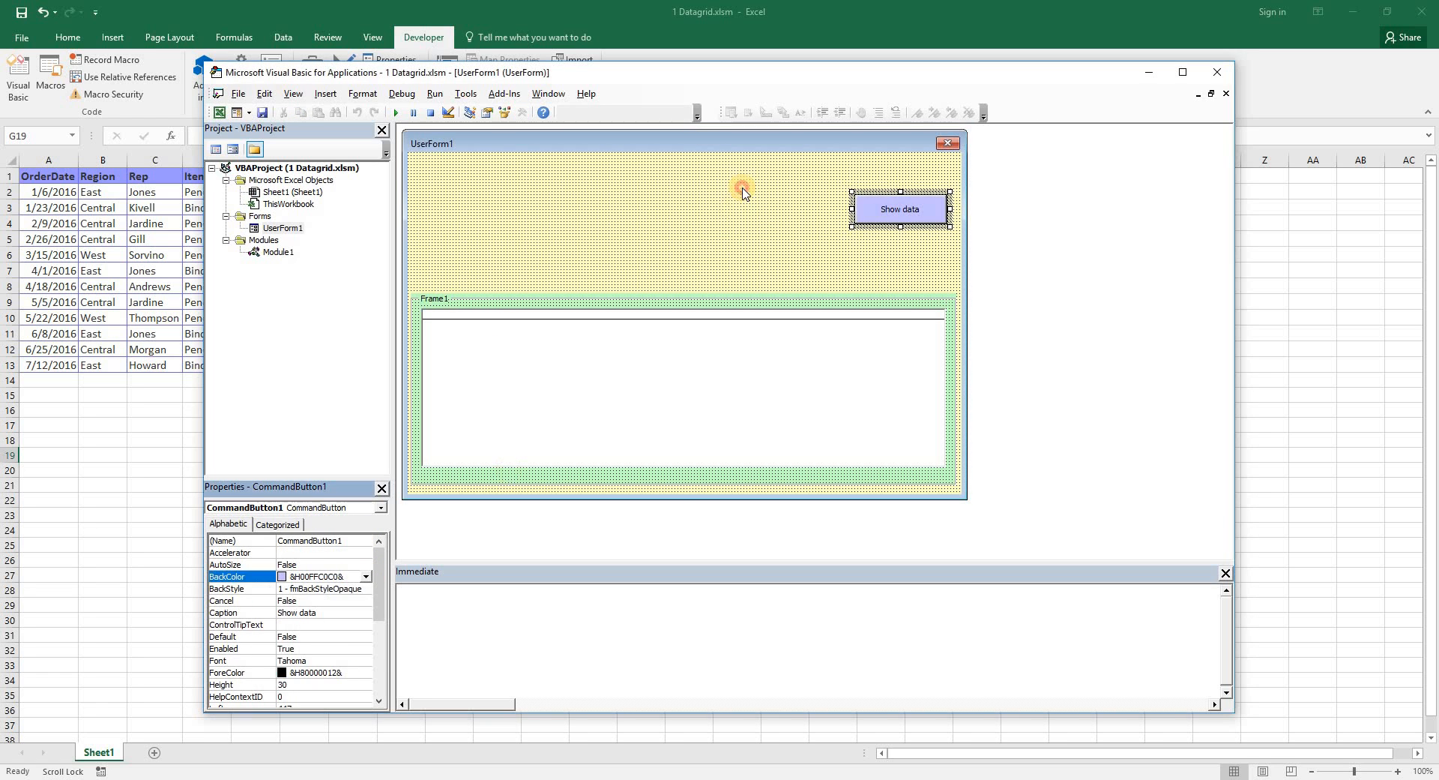
left_click(744, 189)
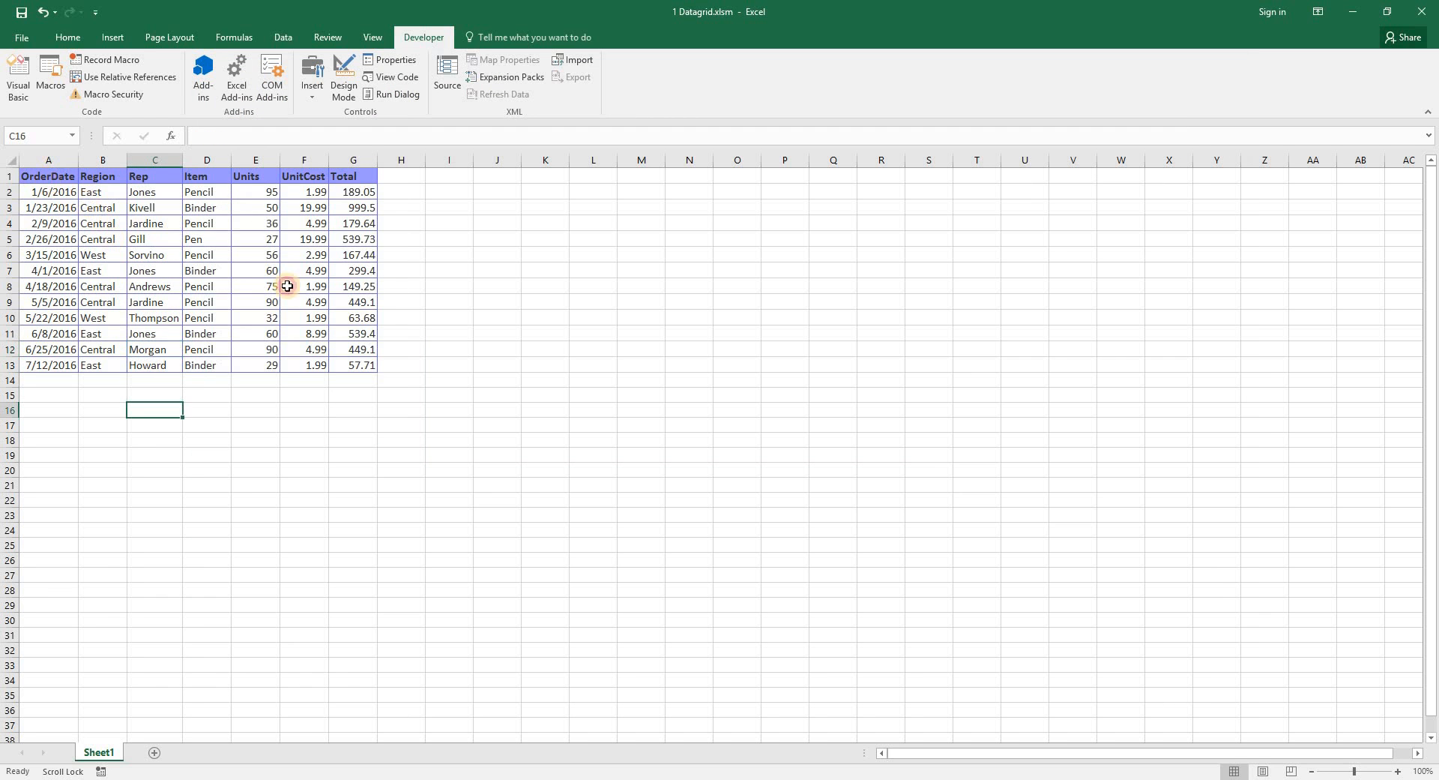
left_click(449, 439)
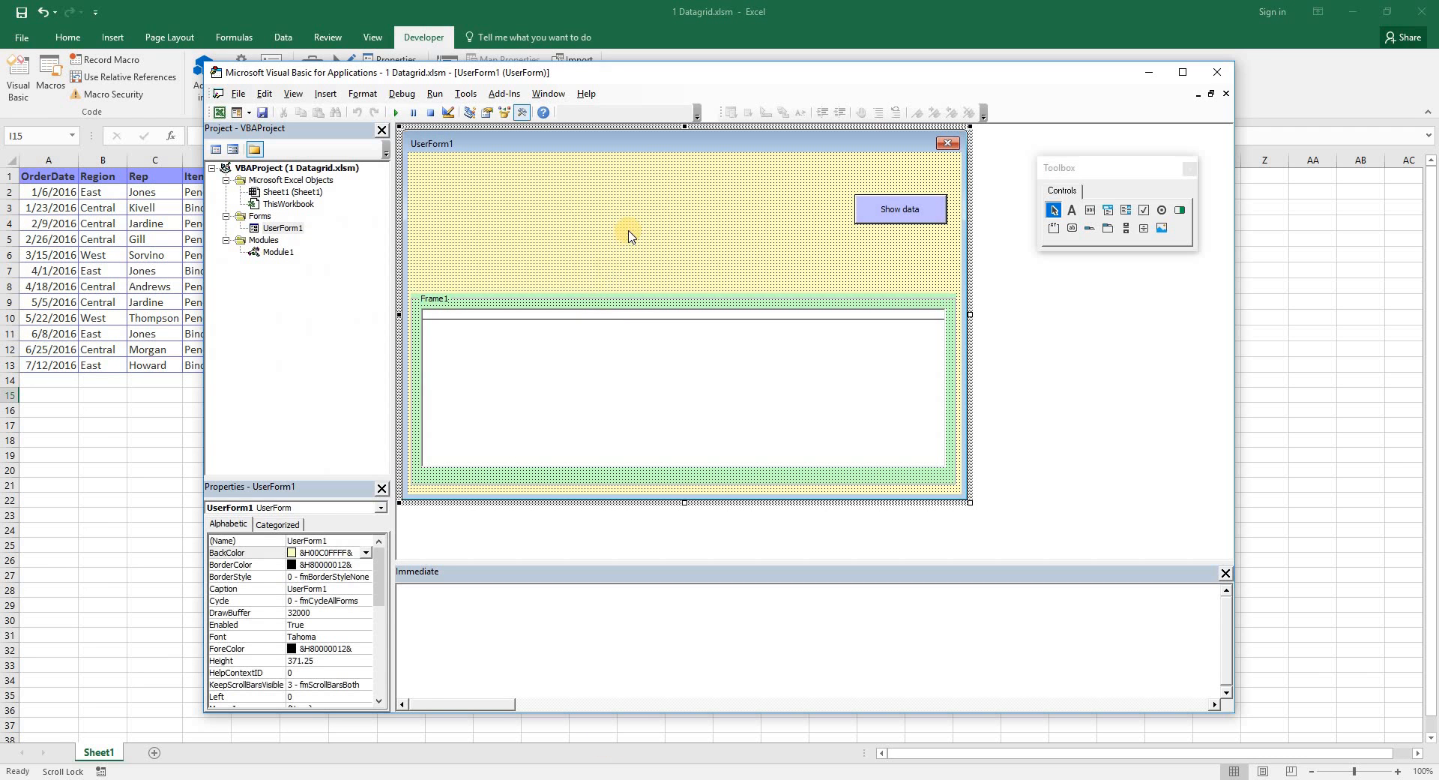
- Code CommandButton1_Click to set ListBox1.ColumnCount = 7 and RowSource = "A2:G23"
double_click(900, 209)
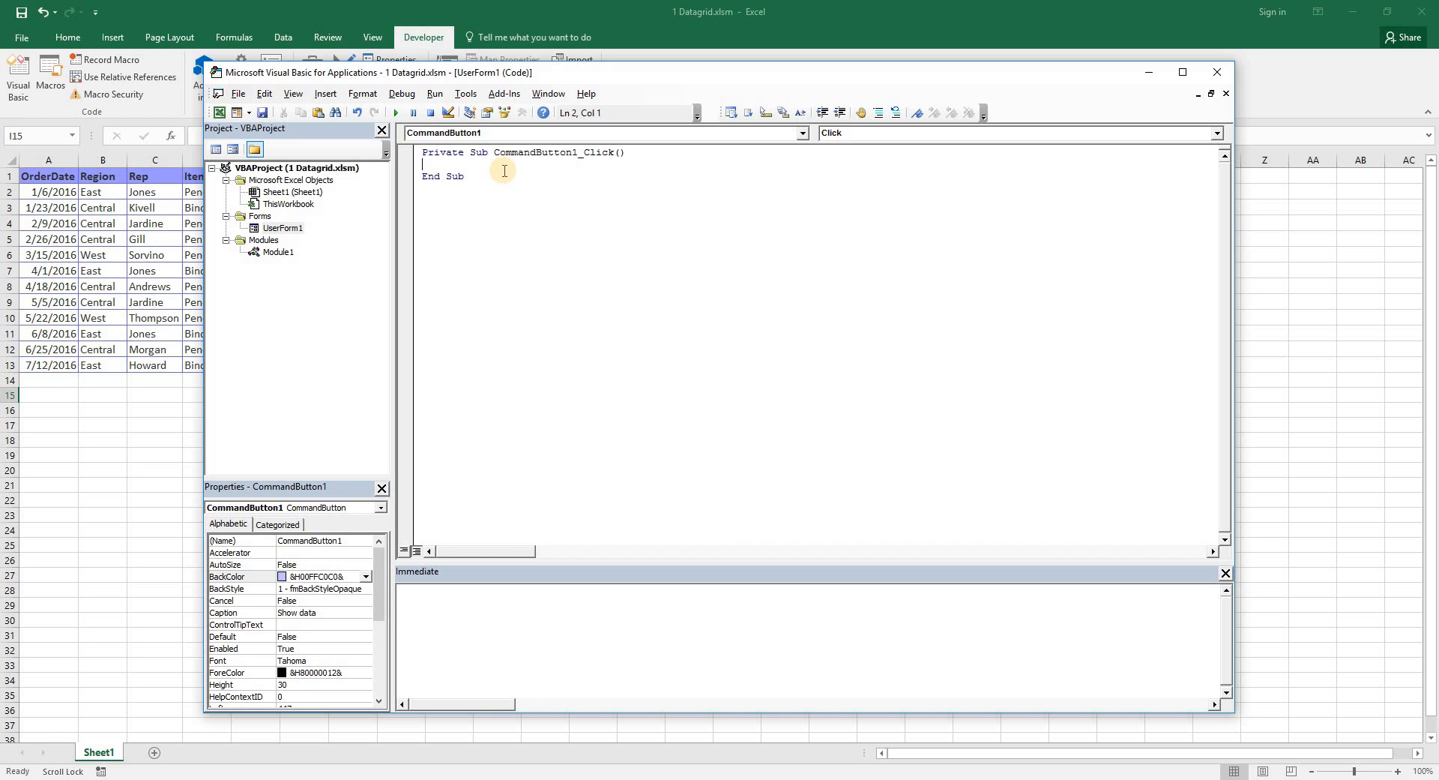
type("list")
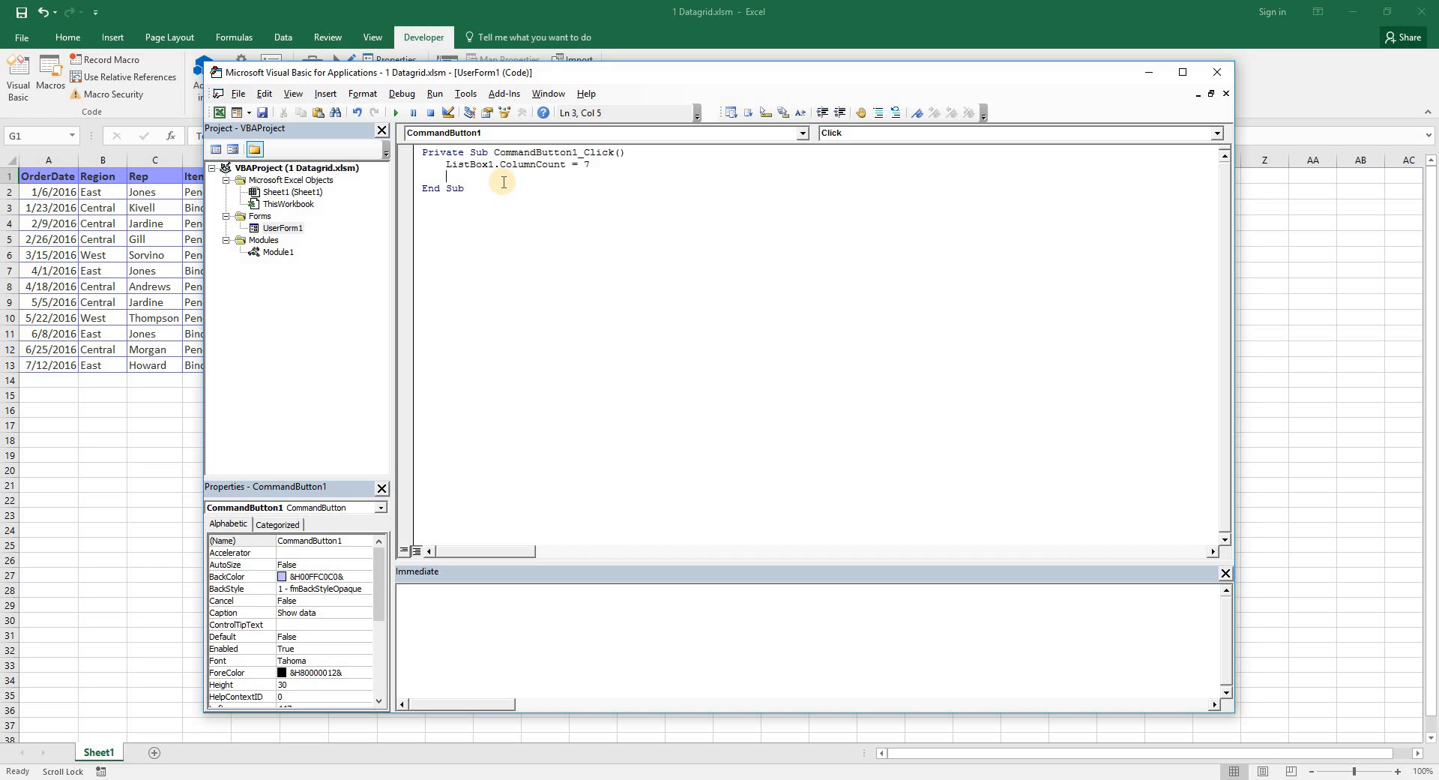
type("listo")
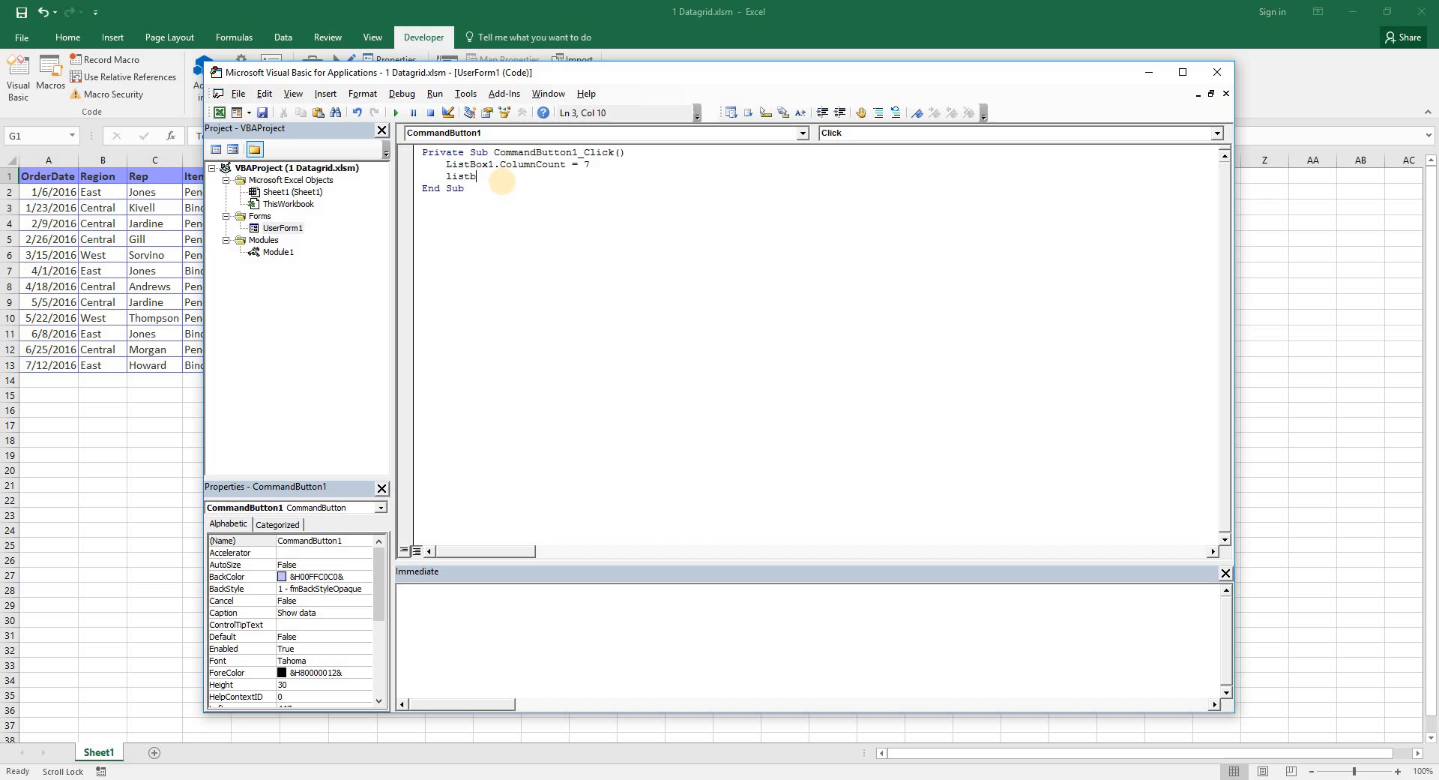
type(".")
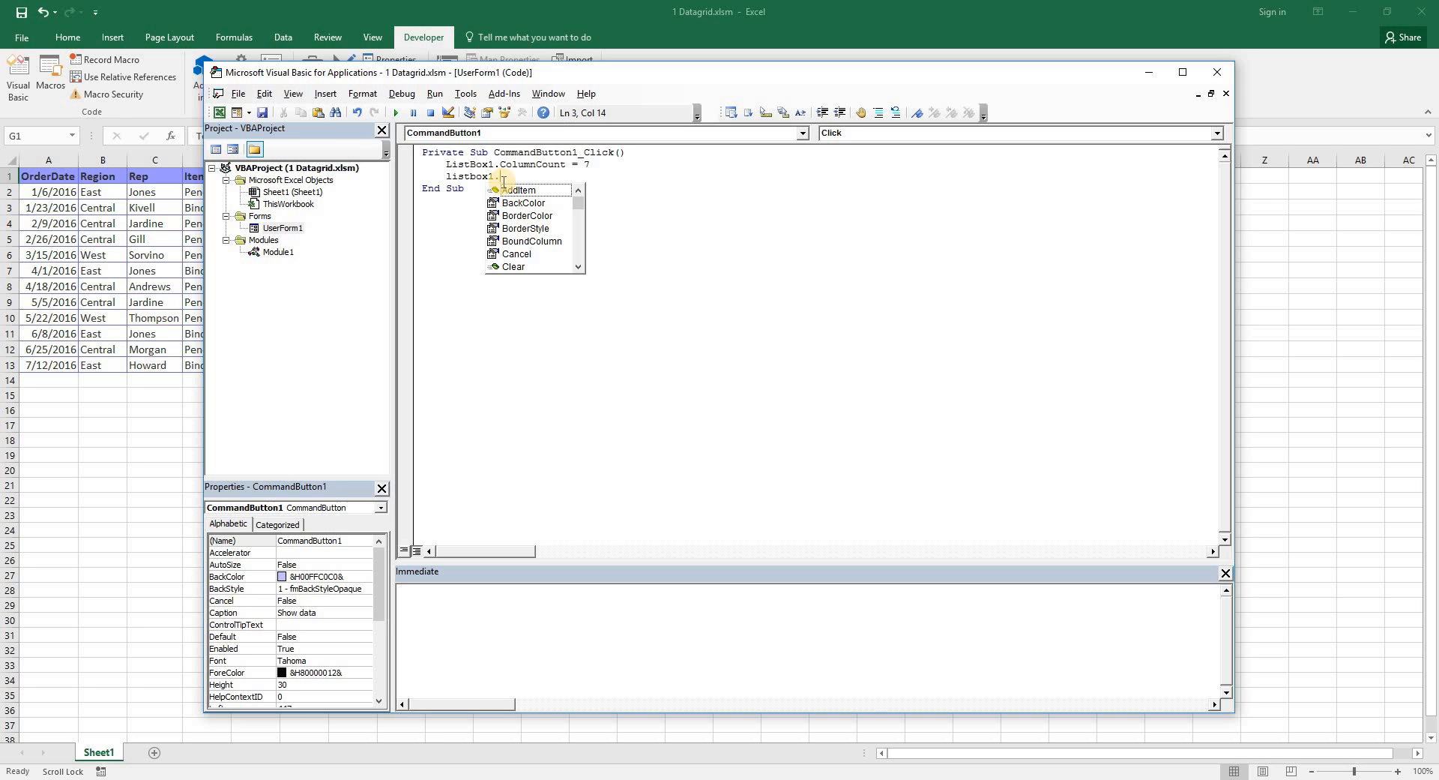
type("RowSource")
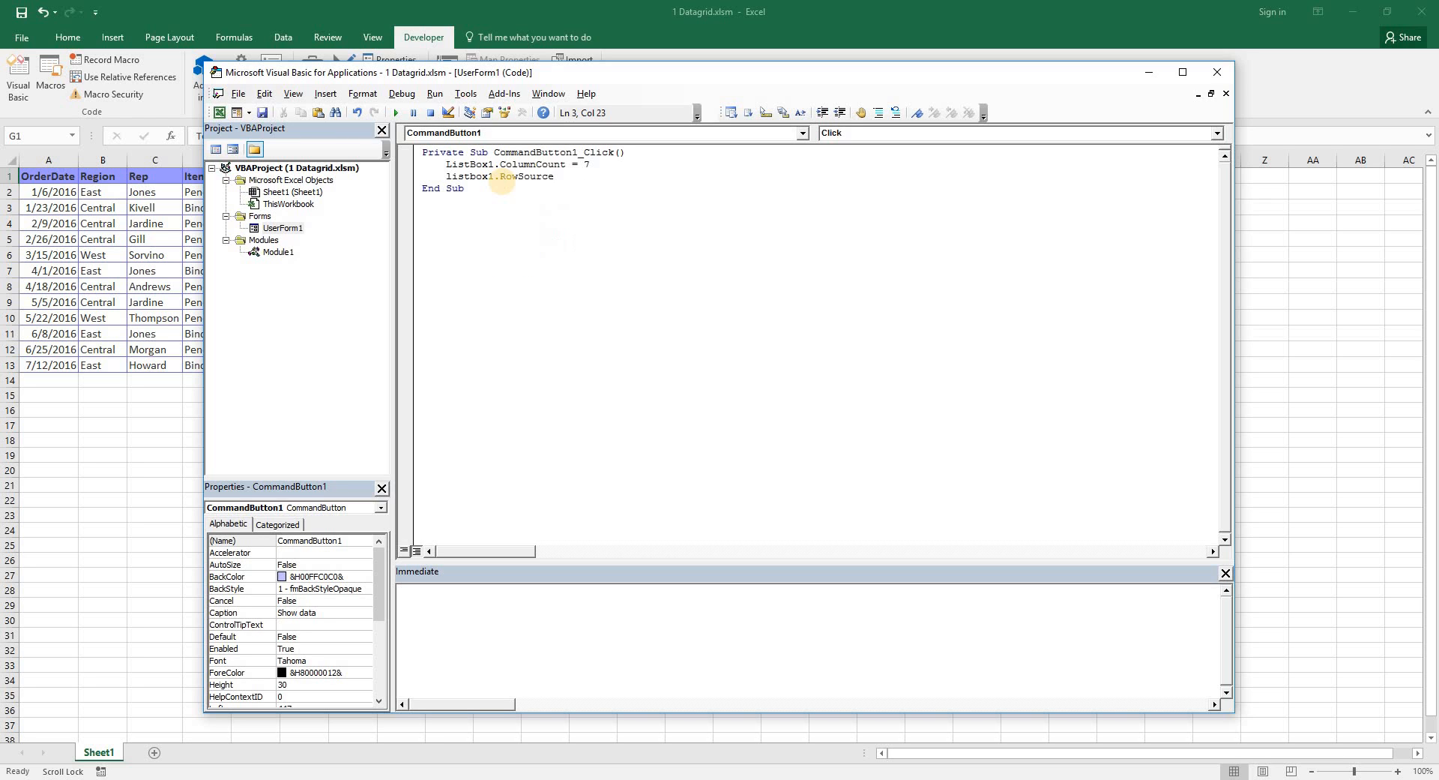
type("=\"\"")
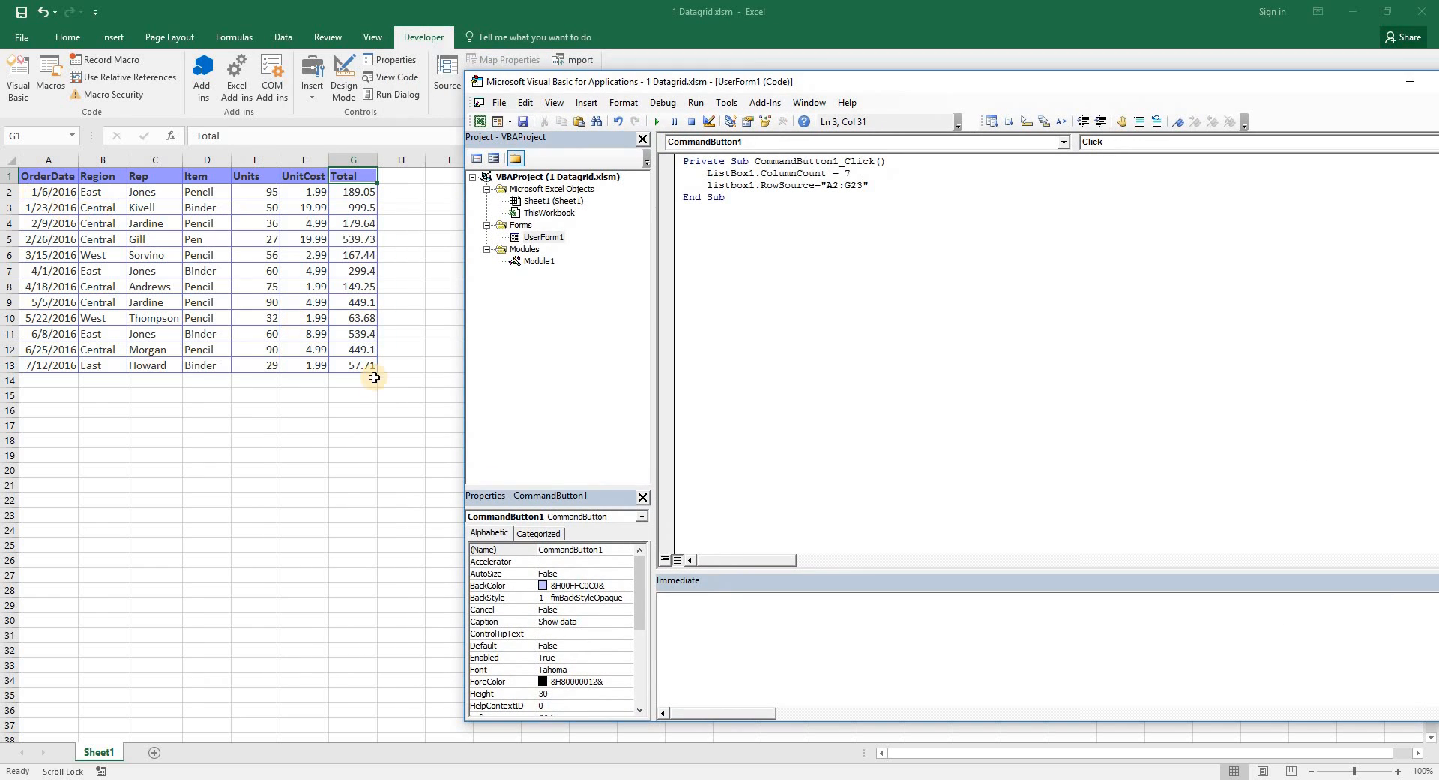
mouse_move(1024, 403)
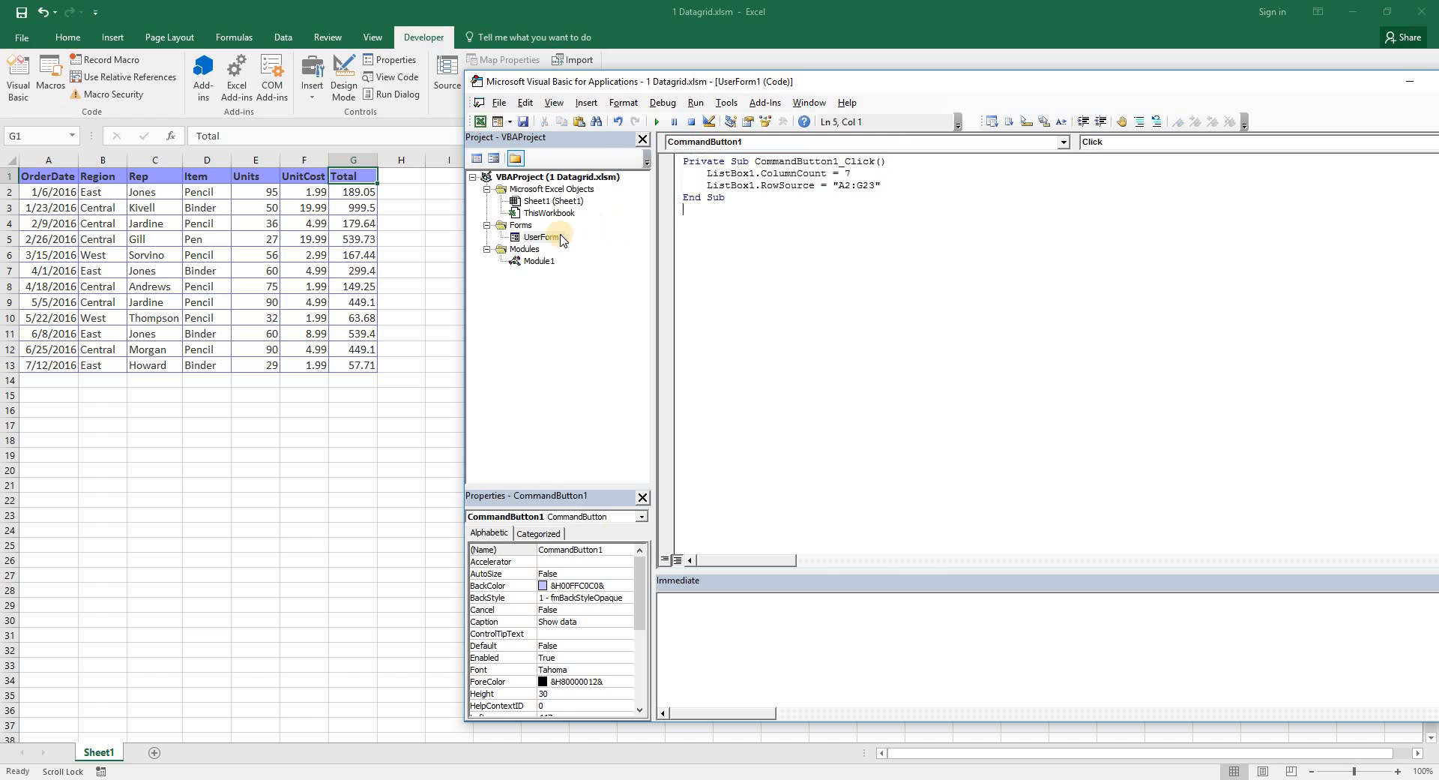
double_click(542, 237)
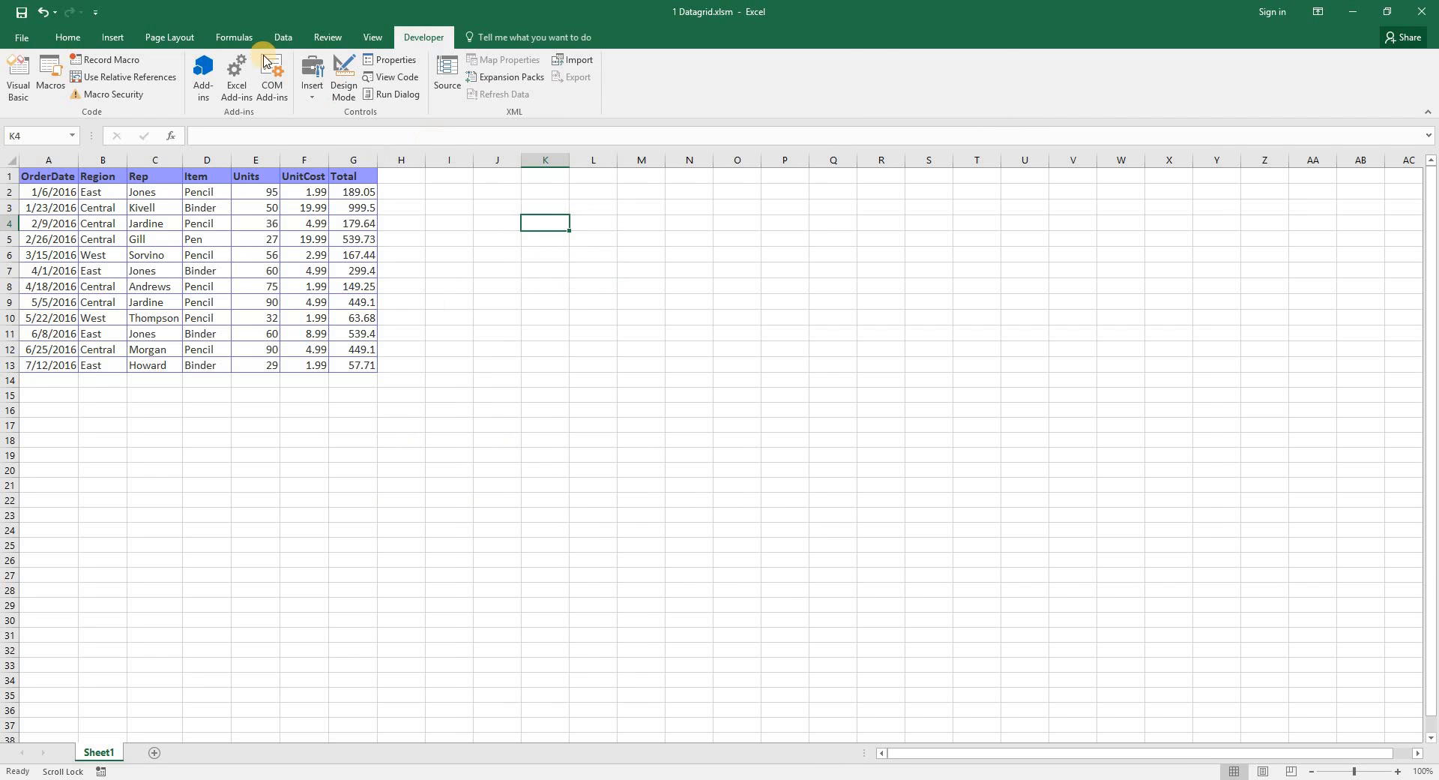
- Draw a Rounded Corners rectangle shape across columns L to O beside the table
left_click(112, 36)
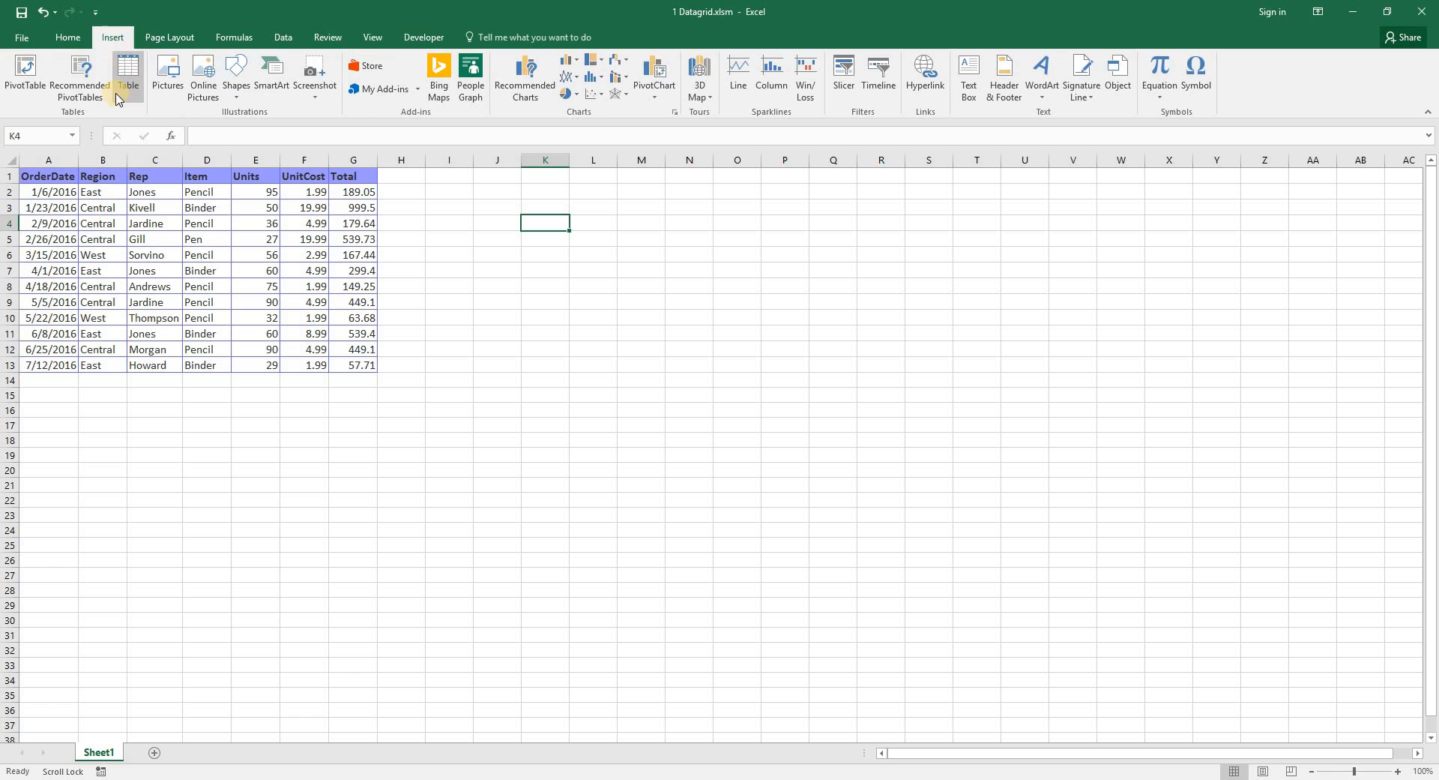
left_click(235, 76)
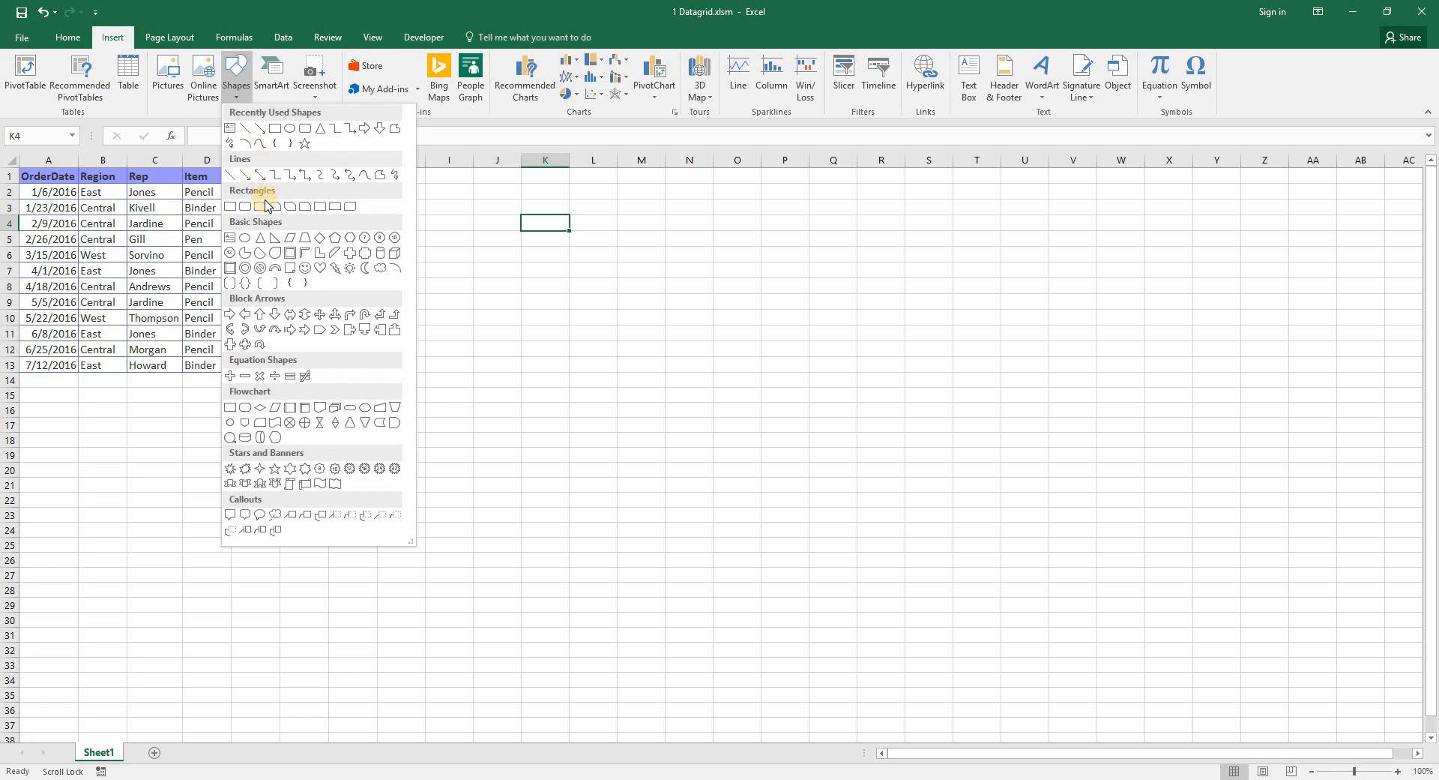
mouse_move(244, 205)
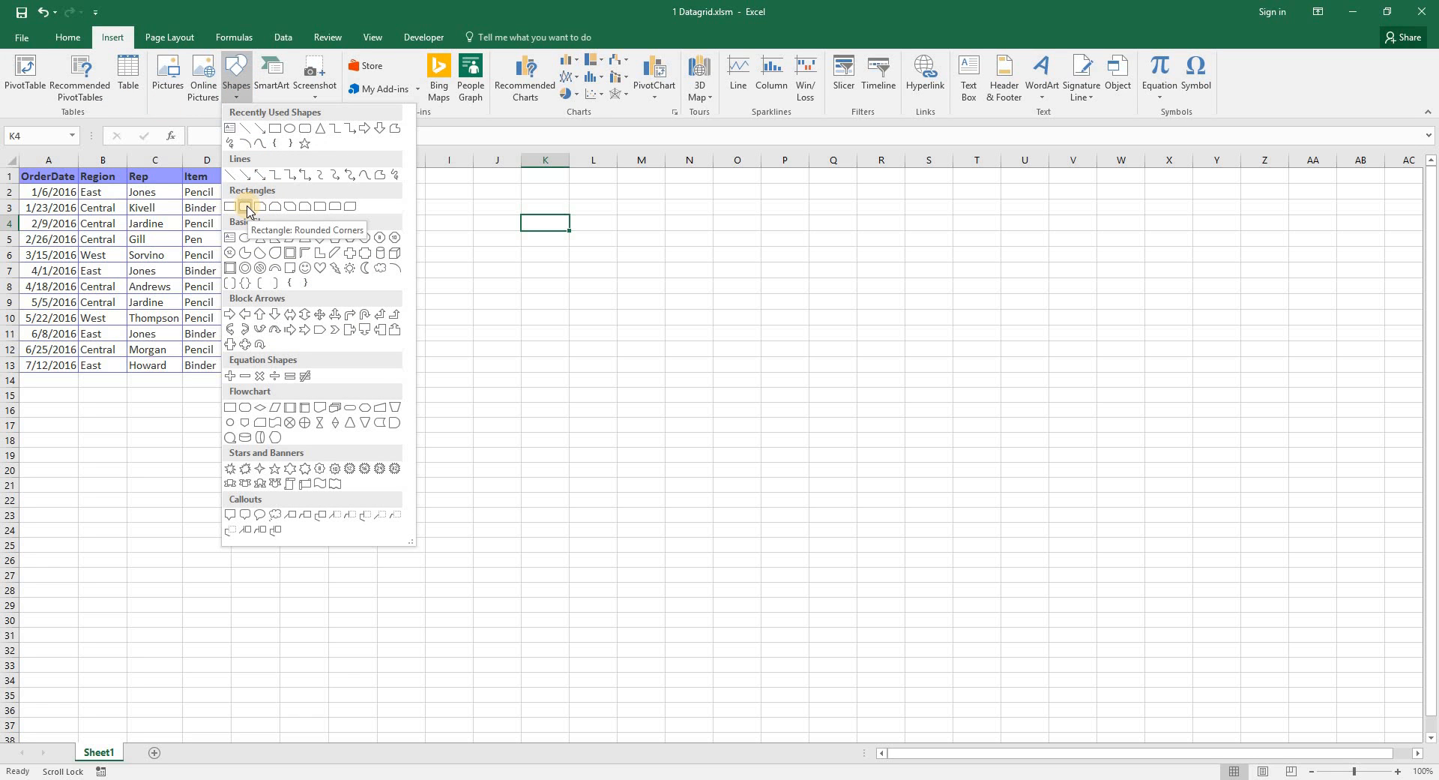
left_click(244, 205)
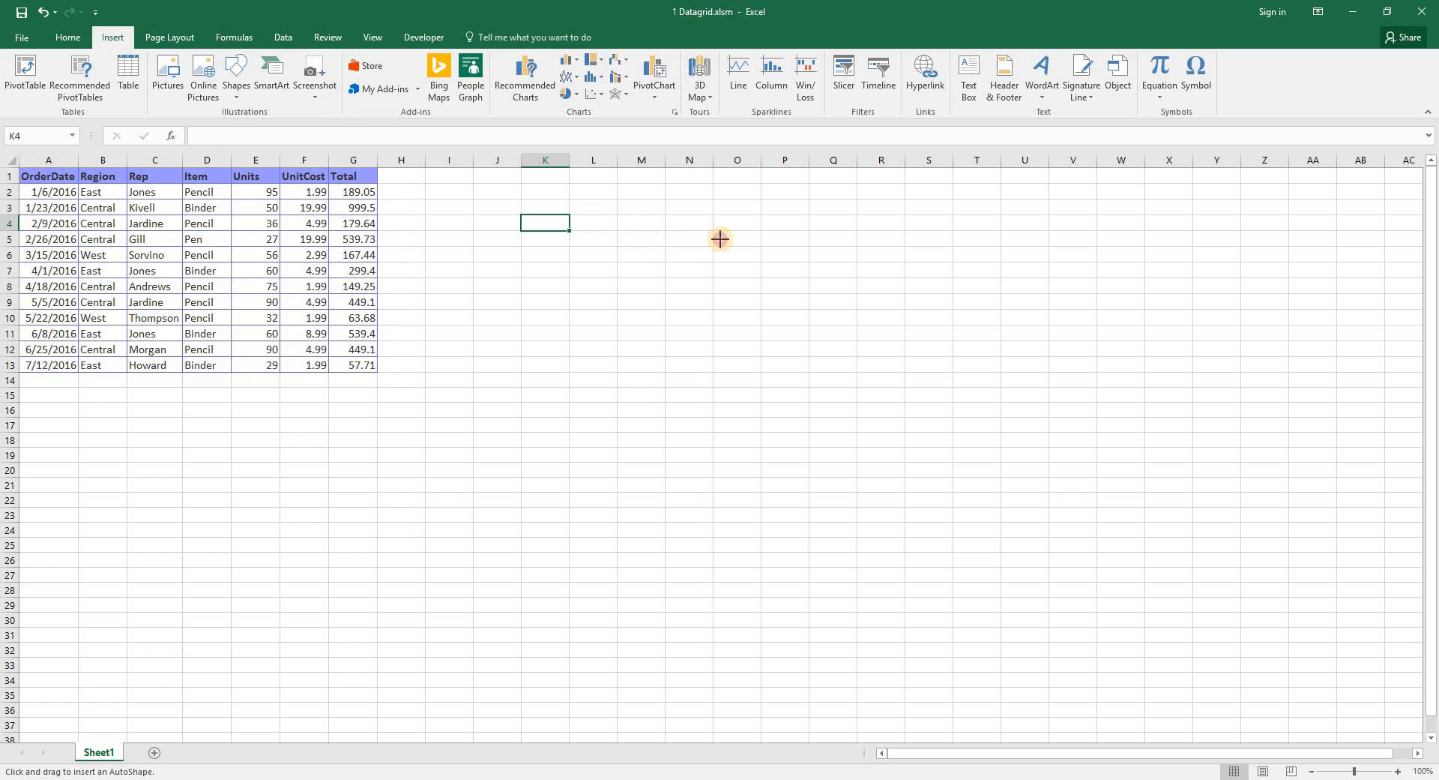
left_click_drag(589, 214, 732, 225)
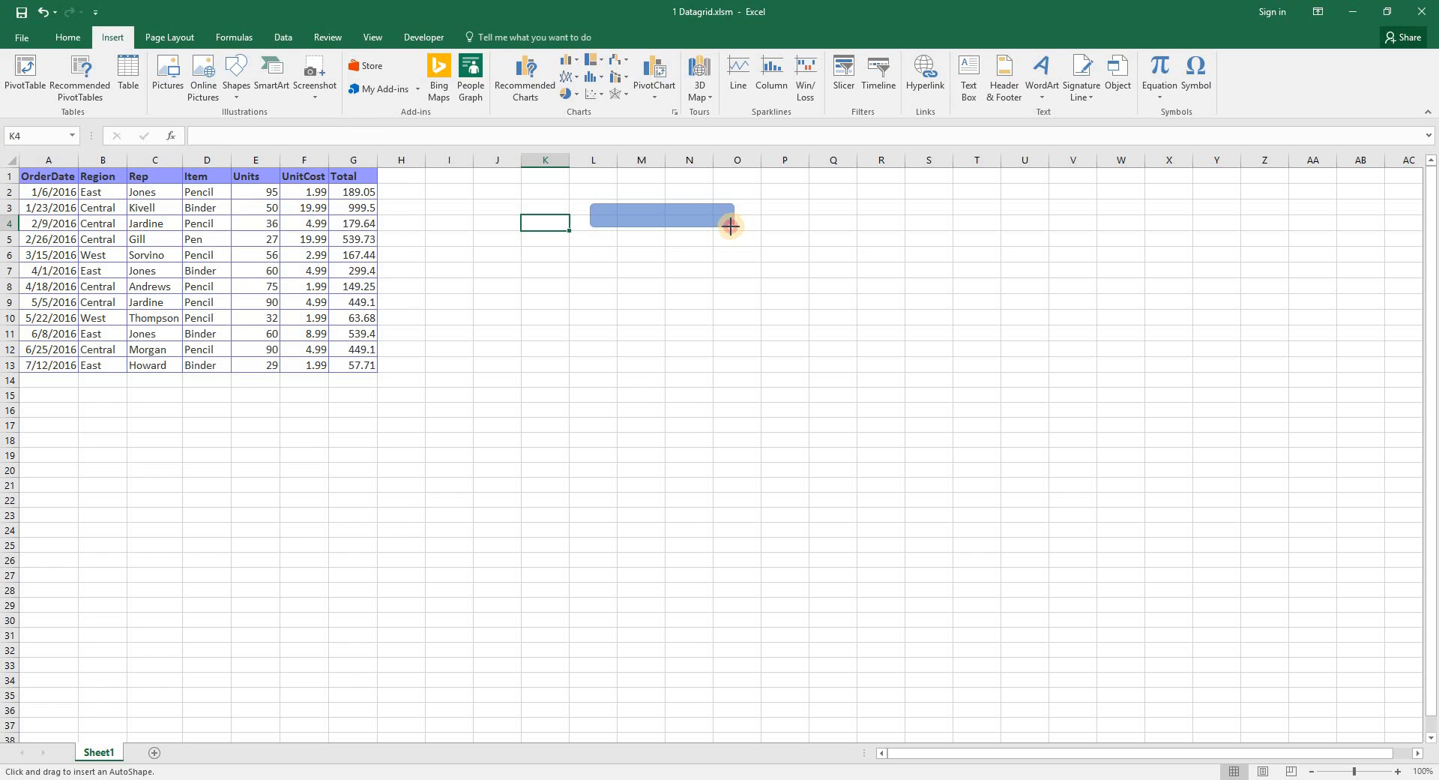
left_click_drag(595, 214, 733, 230)
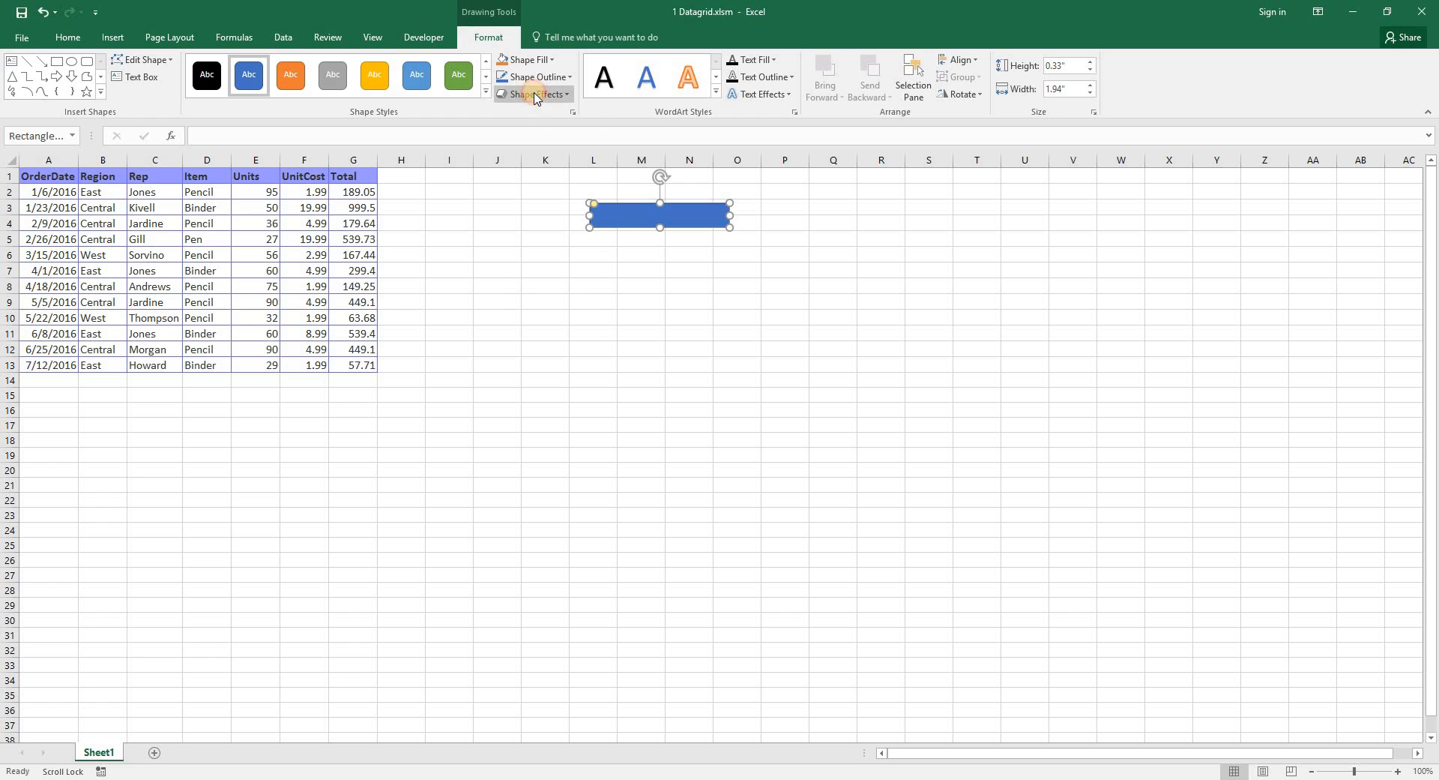
- Give the rectangle a Bevel shape effect and label it 'Show list'
left_click(535, 95)
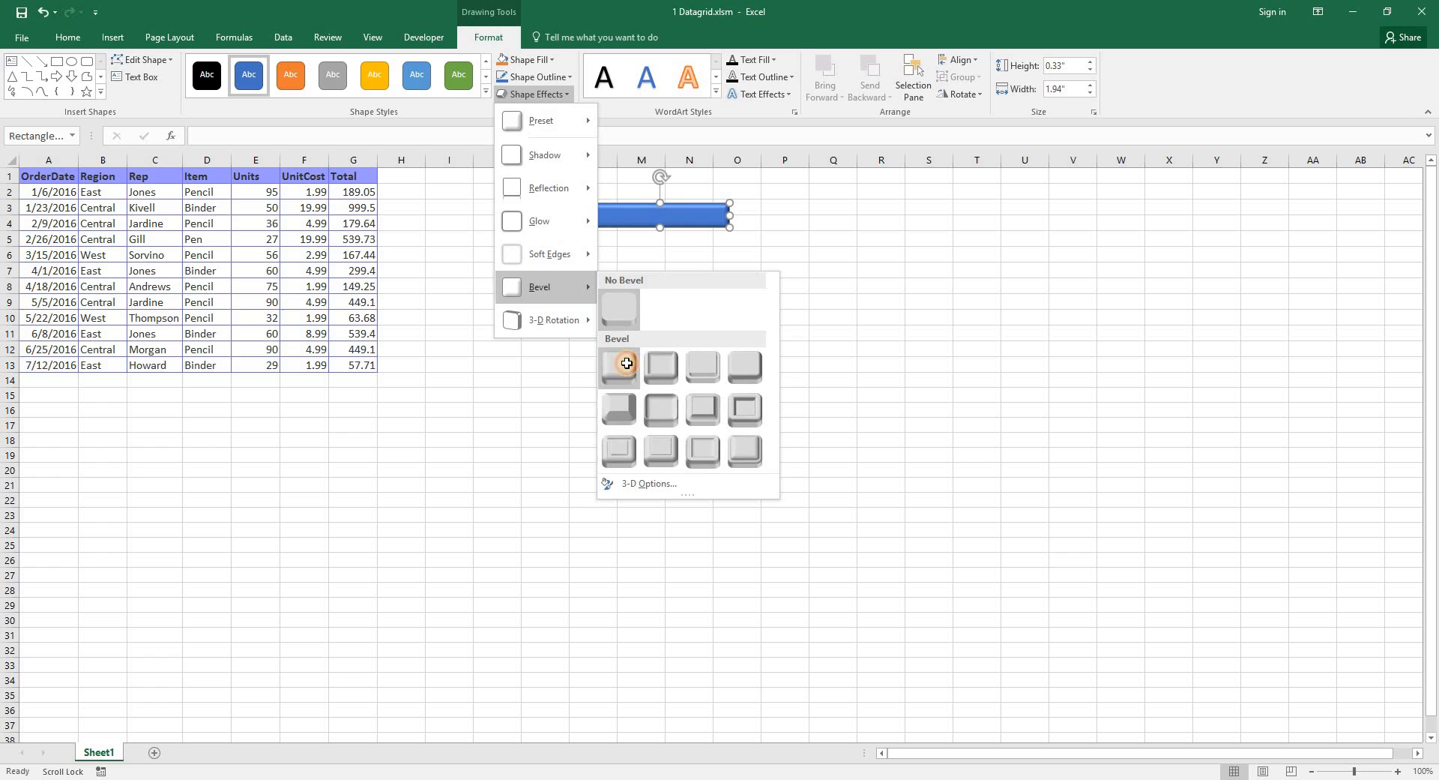
left_click(619, 365)
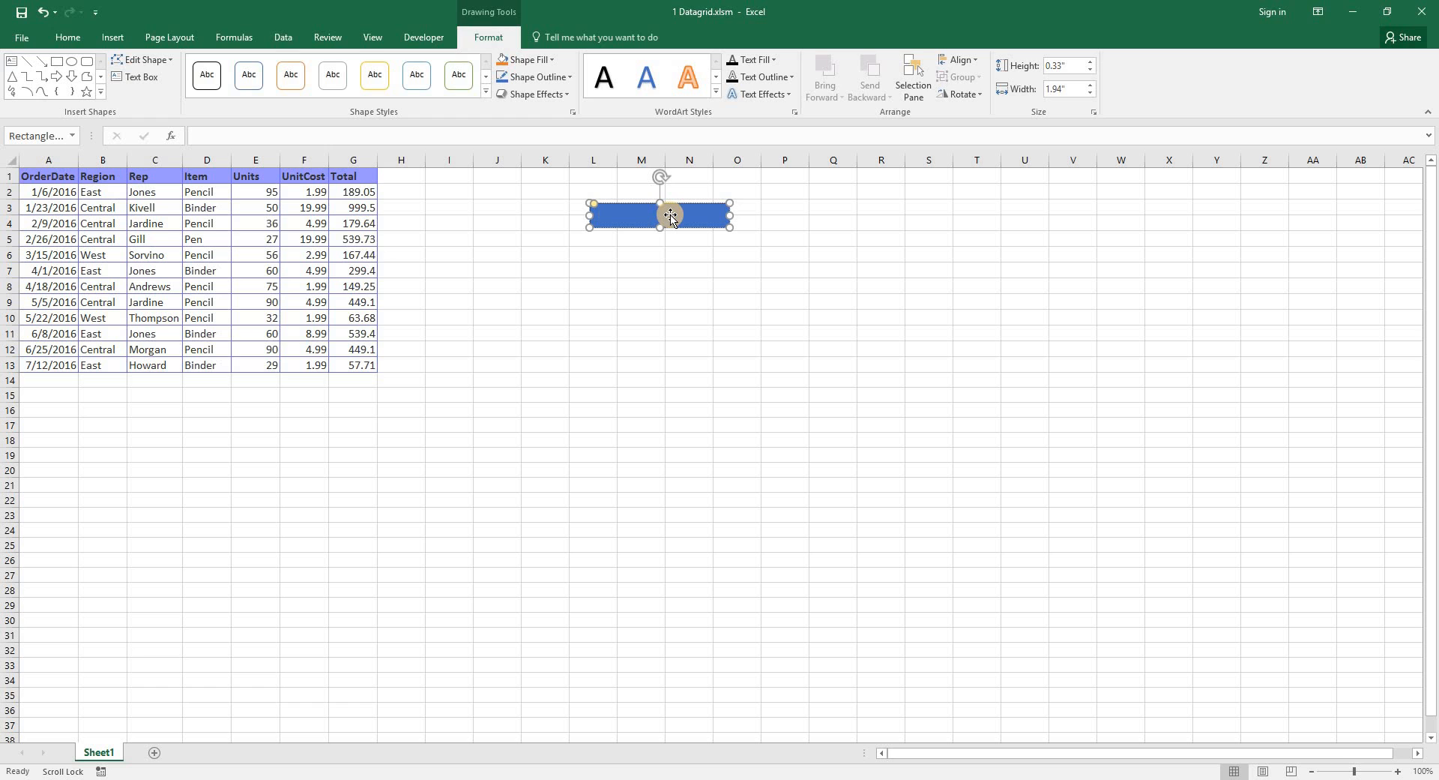
type("Show list")
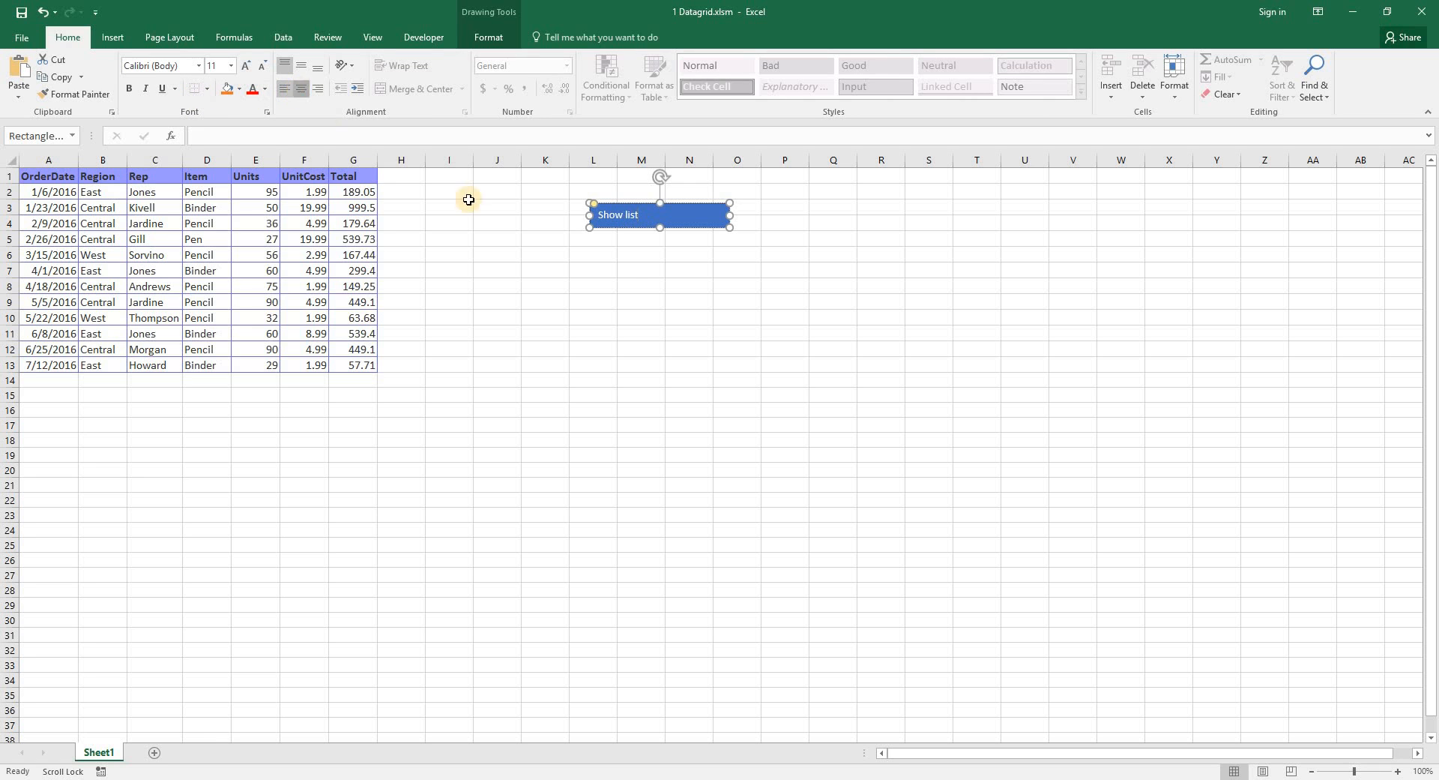
- Assign a new macro to the Show list shape containing userform1.Show
right_click(658, 215)
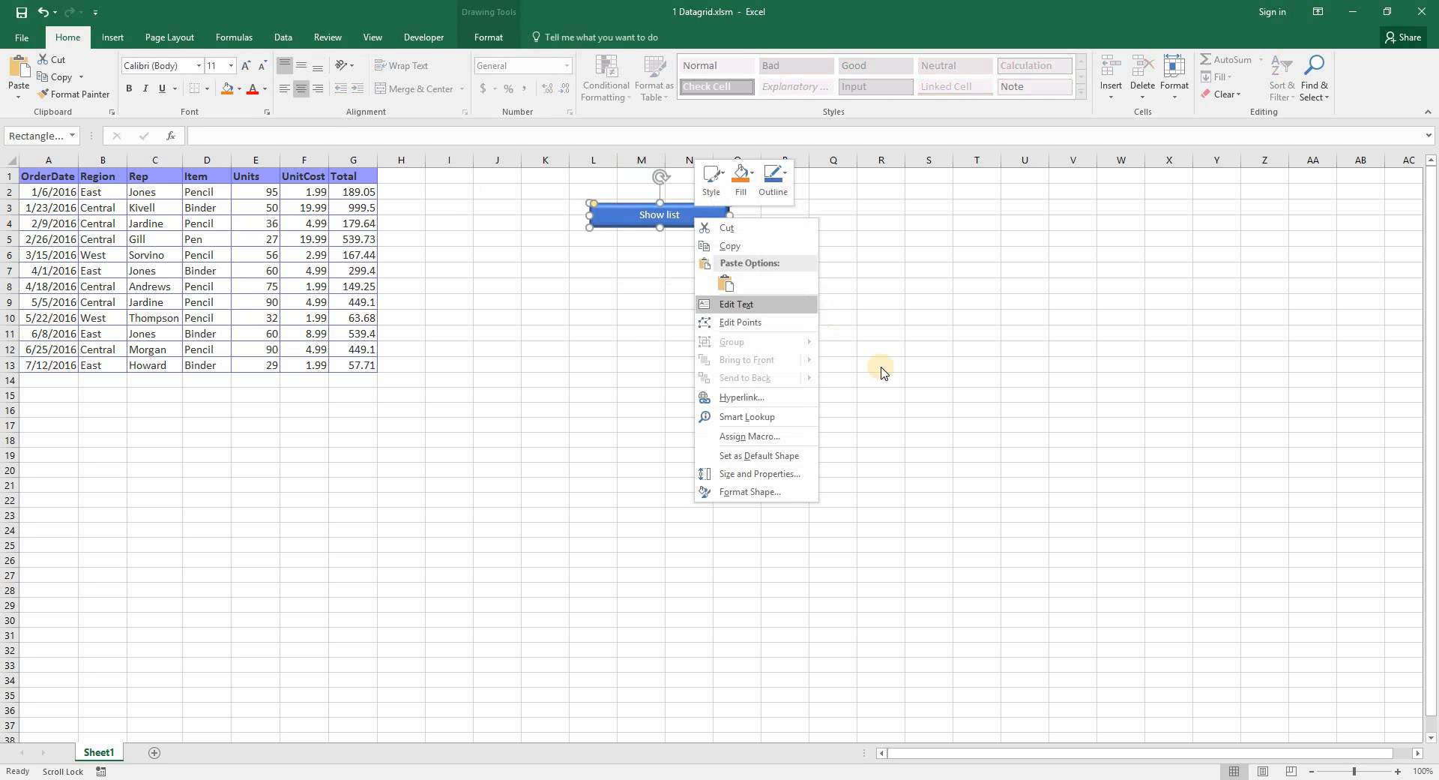
mouse_move(755, 440)
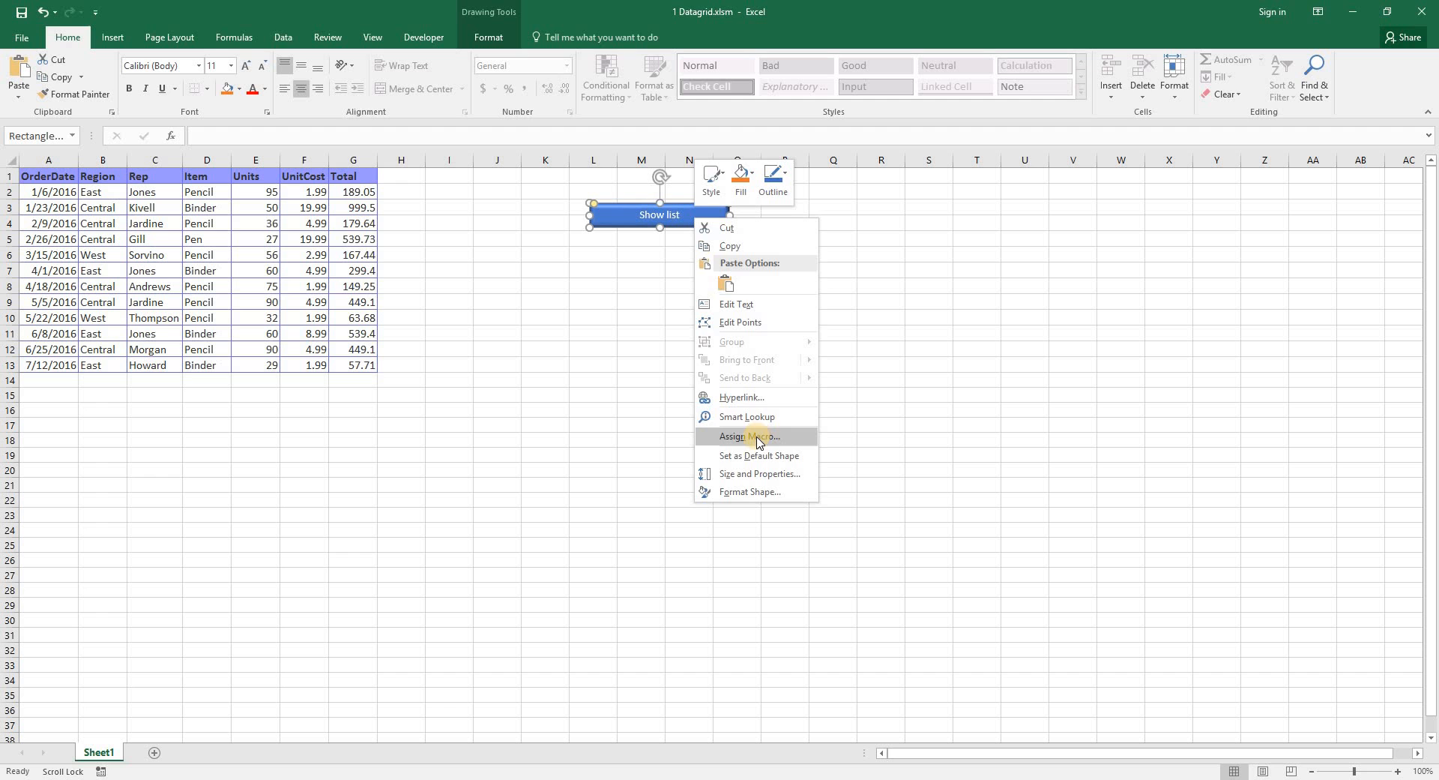
left_click(749, 437)
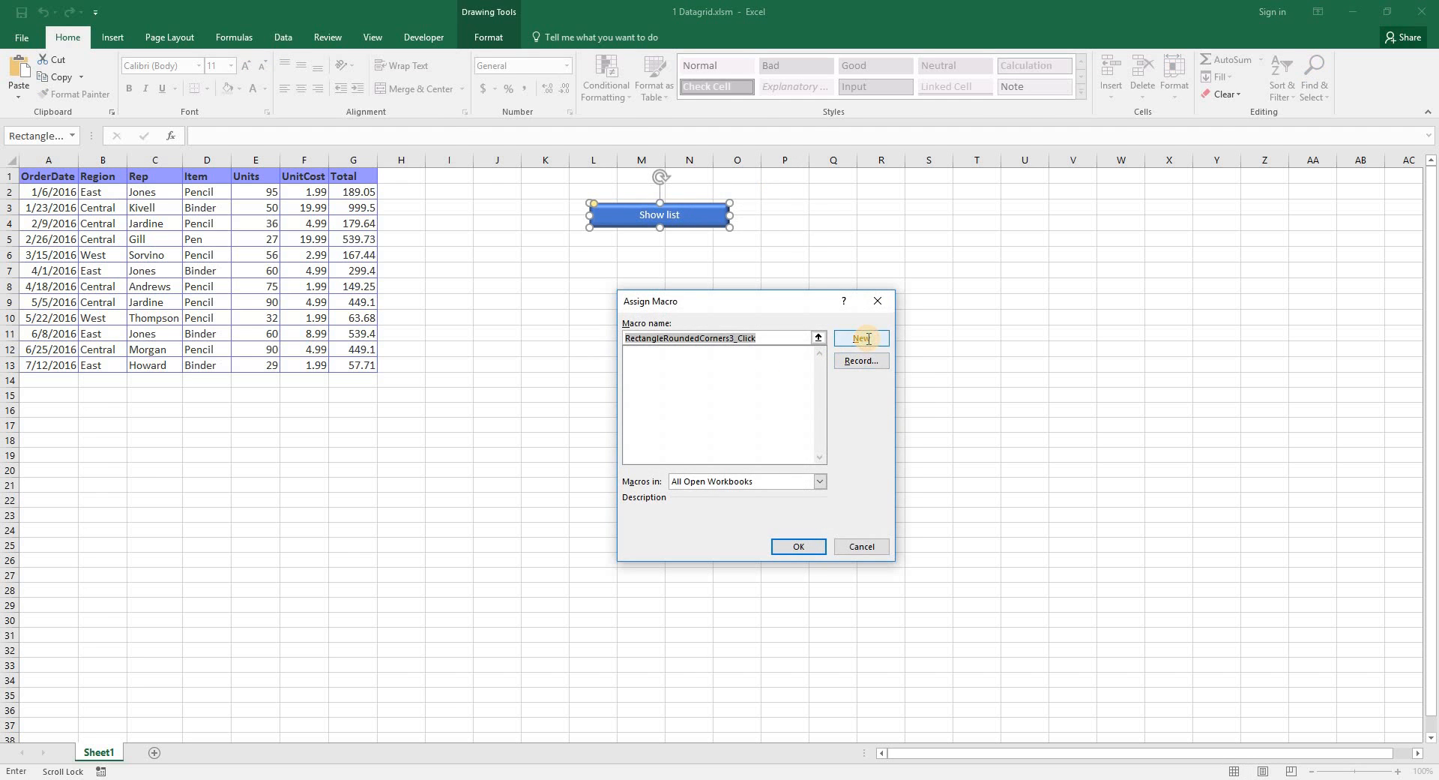
left_click(859, 337)
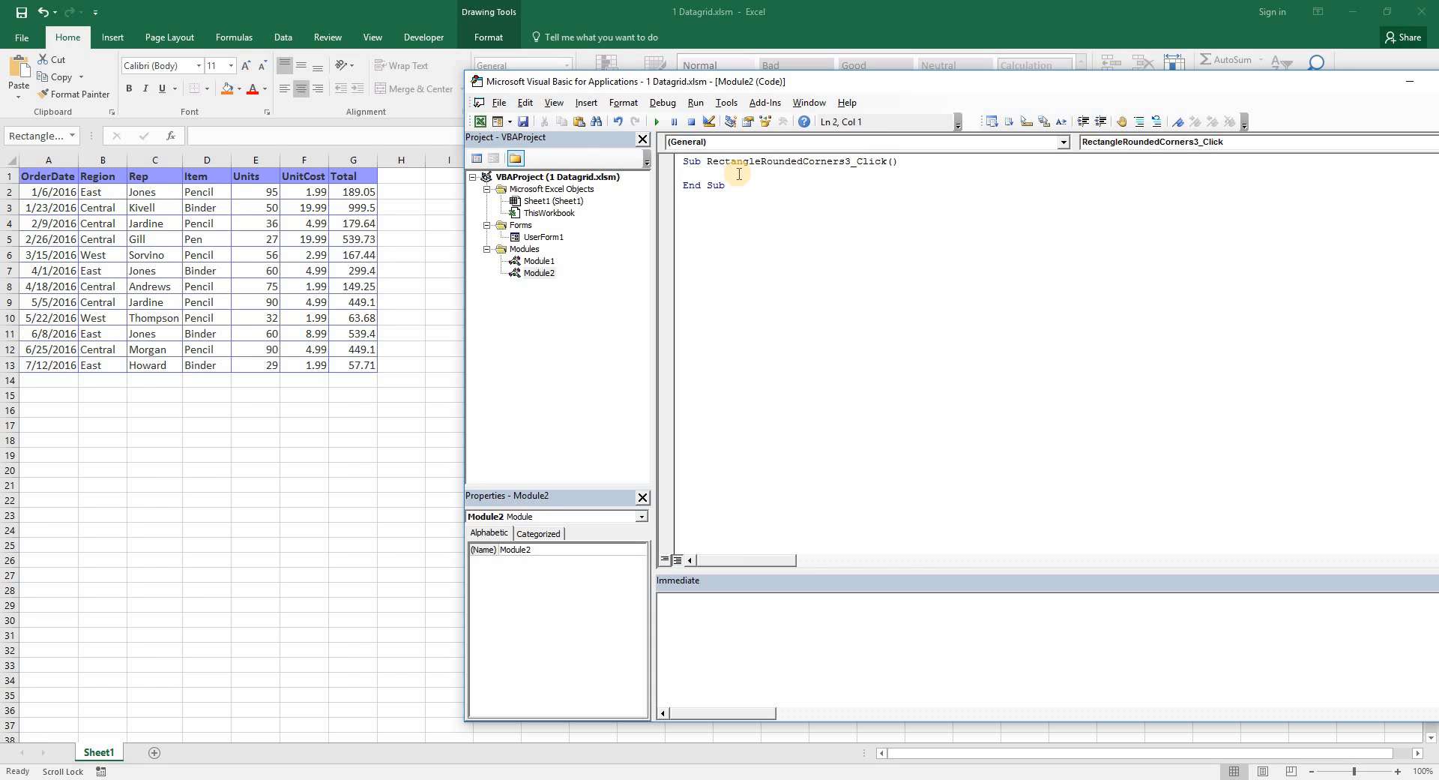
type("userc")
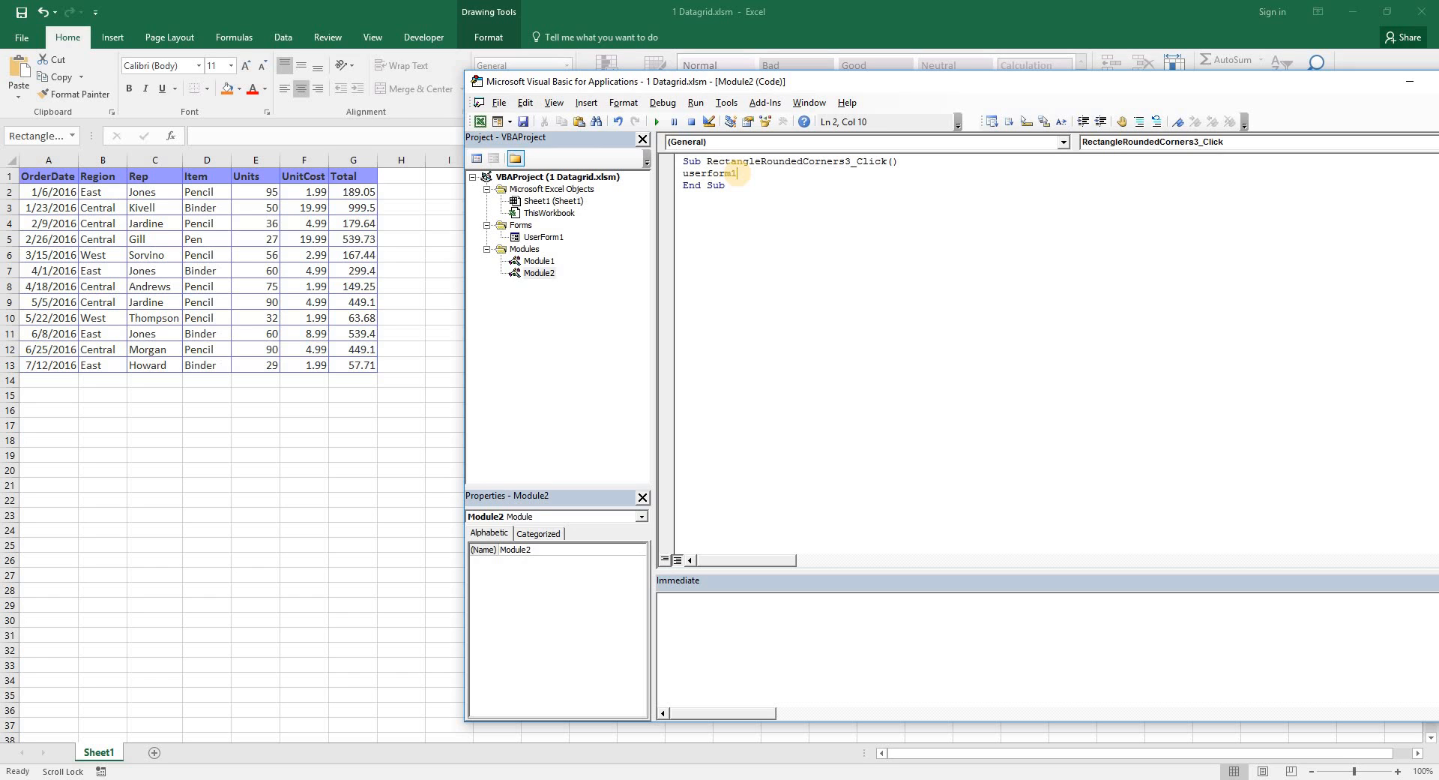
type(".Show")
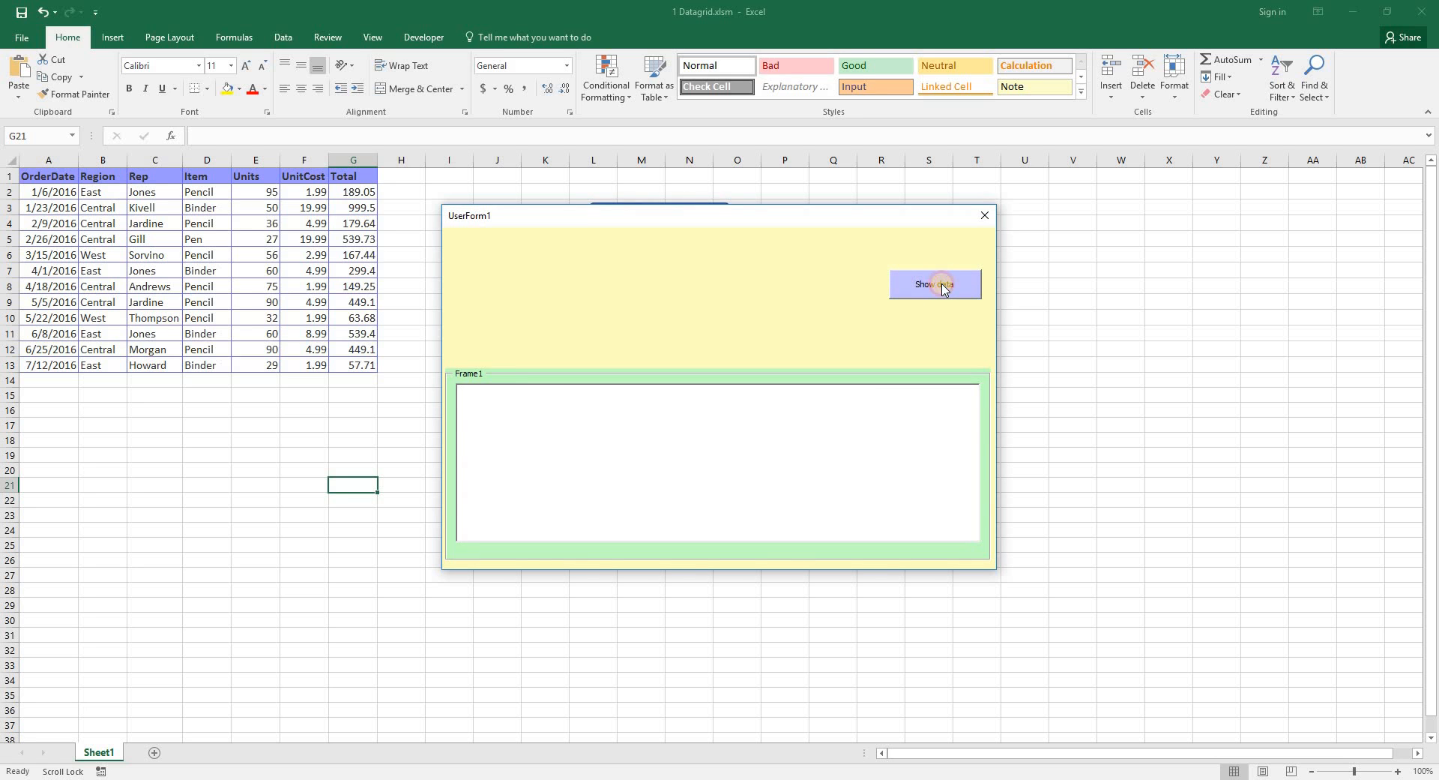
- Use Show data on the opened UserForm1 to load the sheet's order rows into the list box
left_click(934, 283)
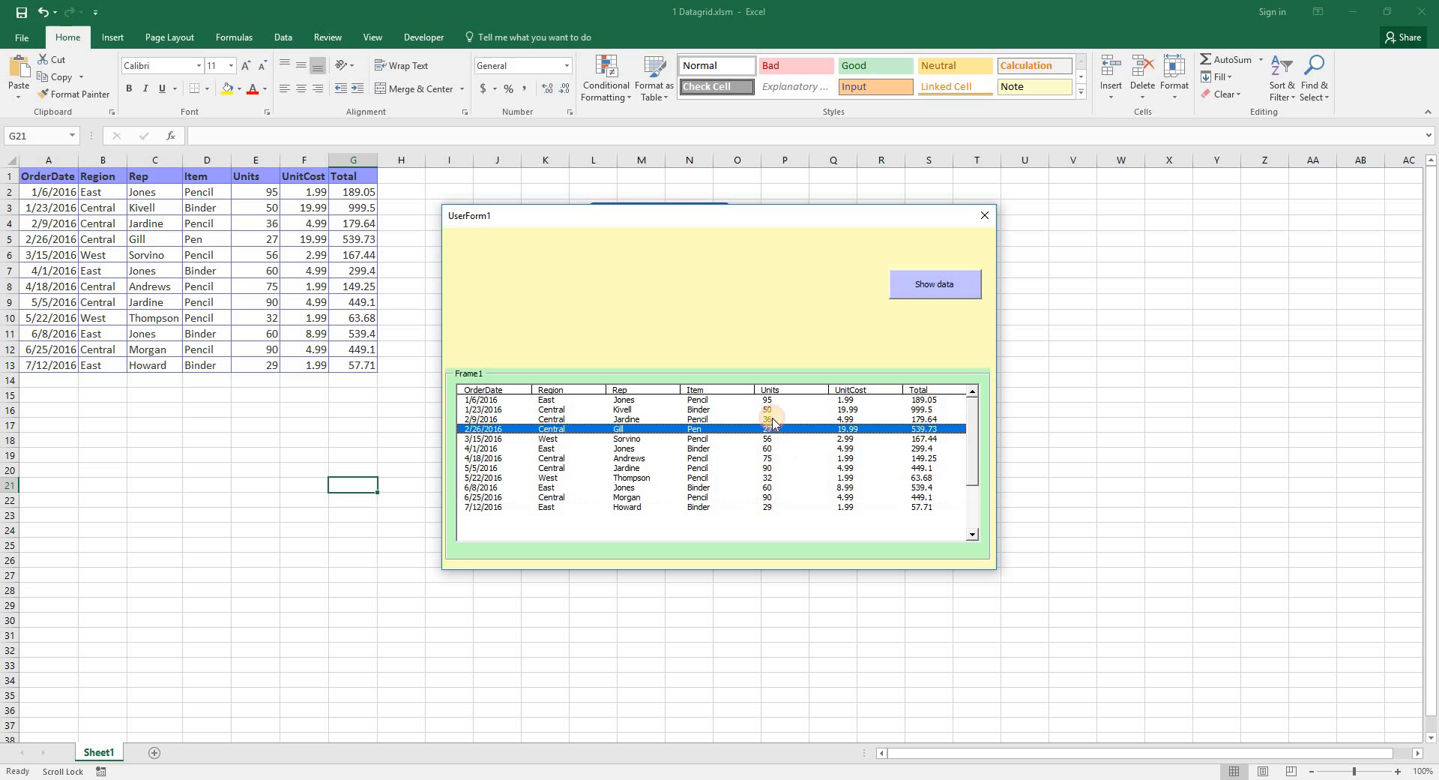
mouse_move(728, 477)
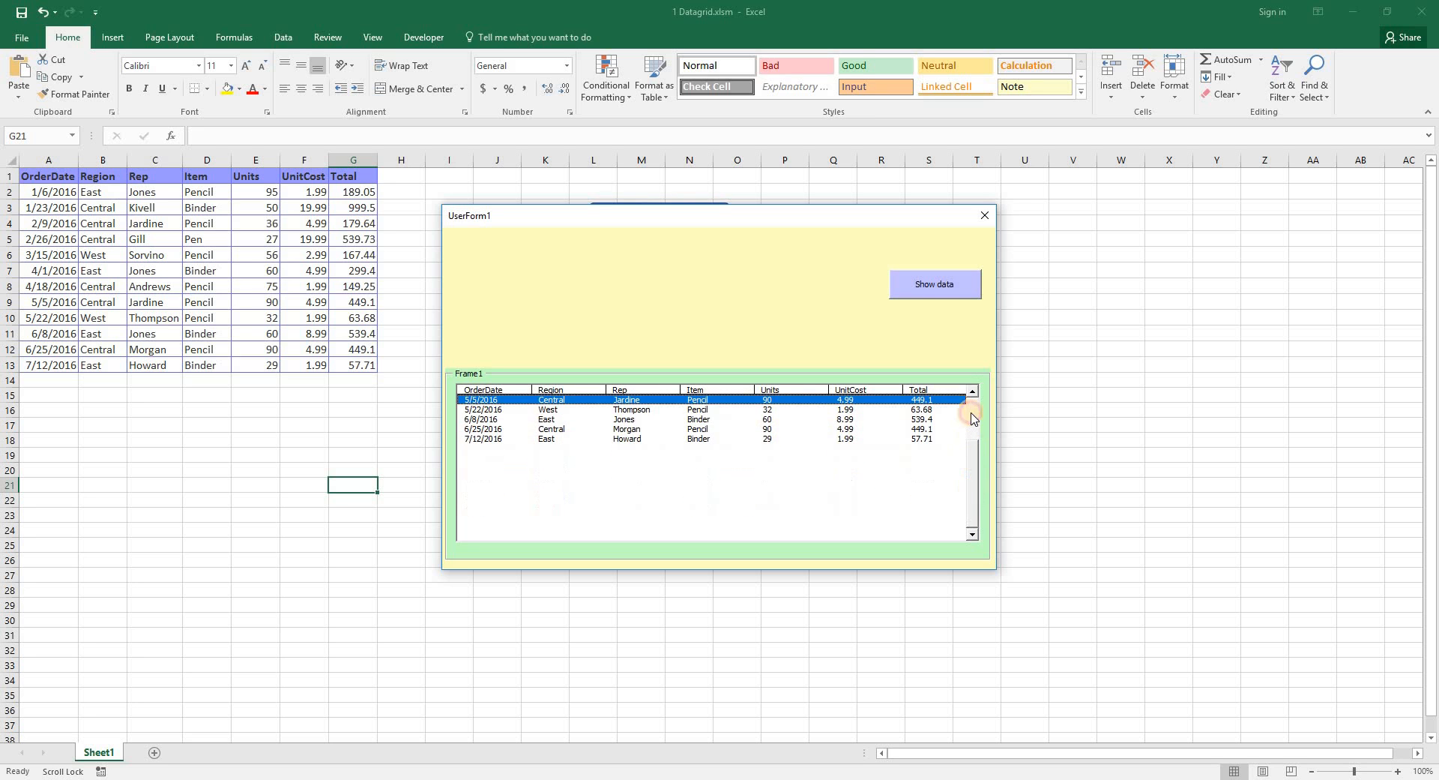
mouse_move(975, 415)
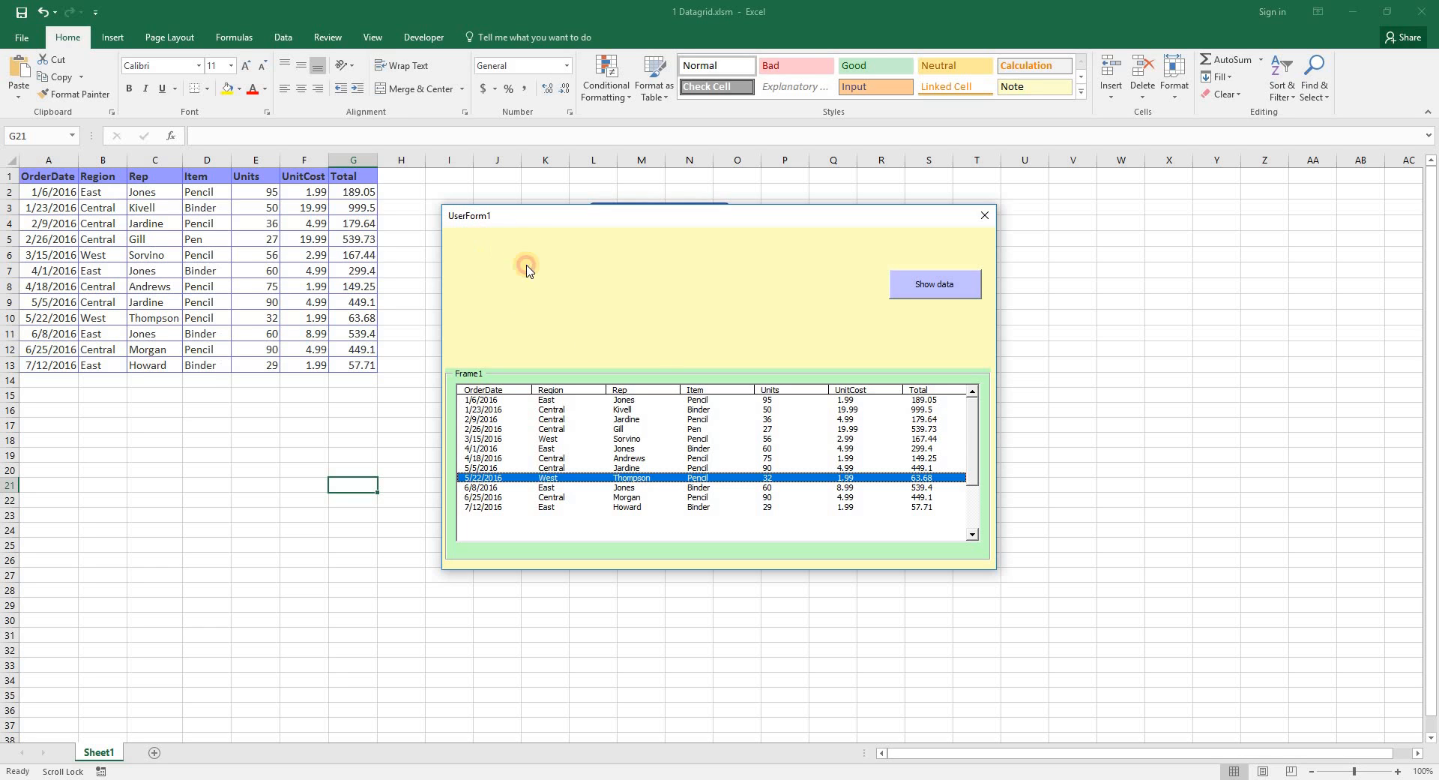
mouse_move(957, 323)
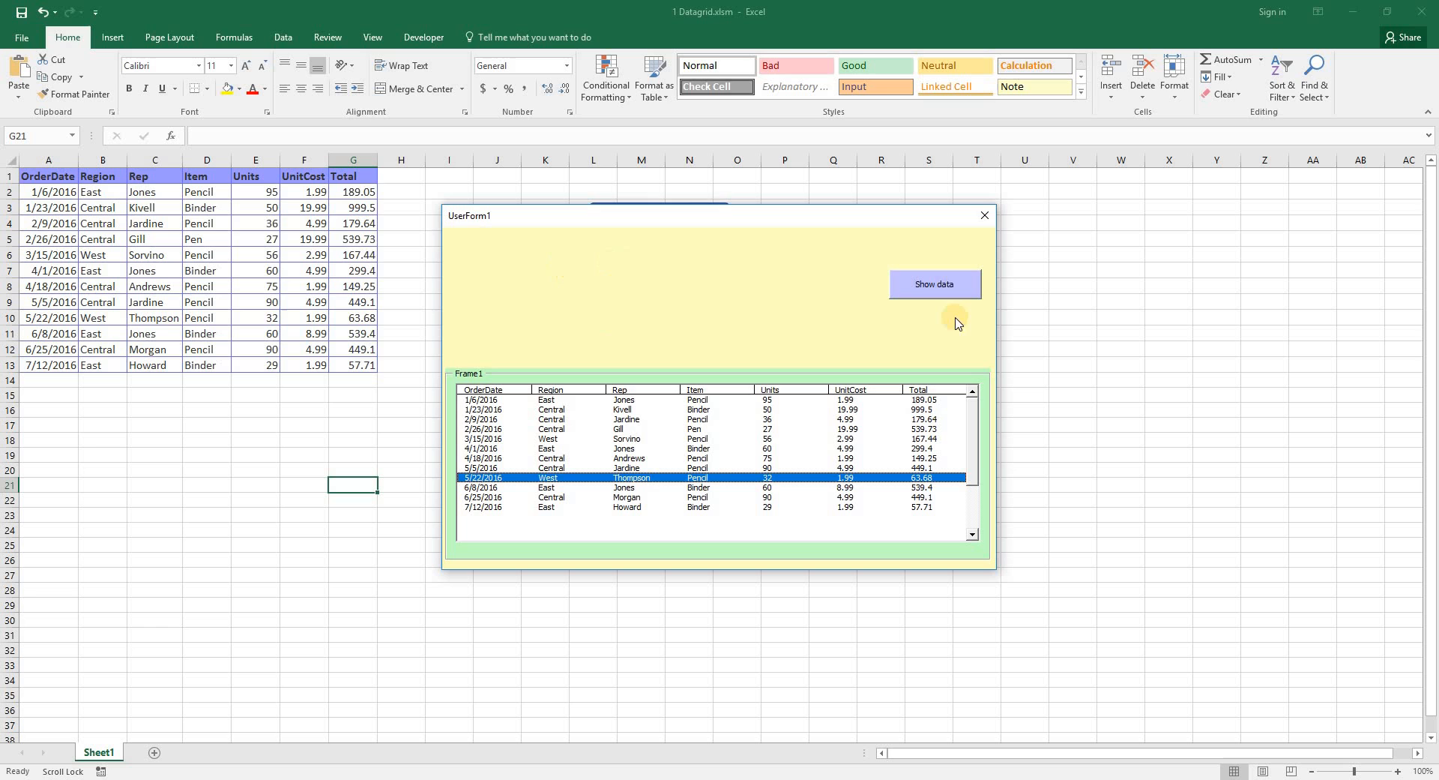
mouse_move(493, 263)
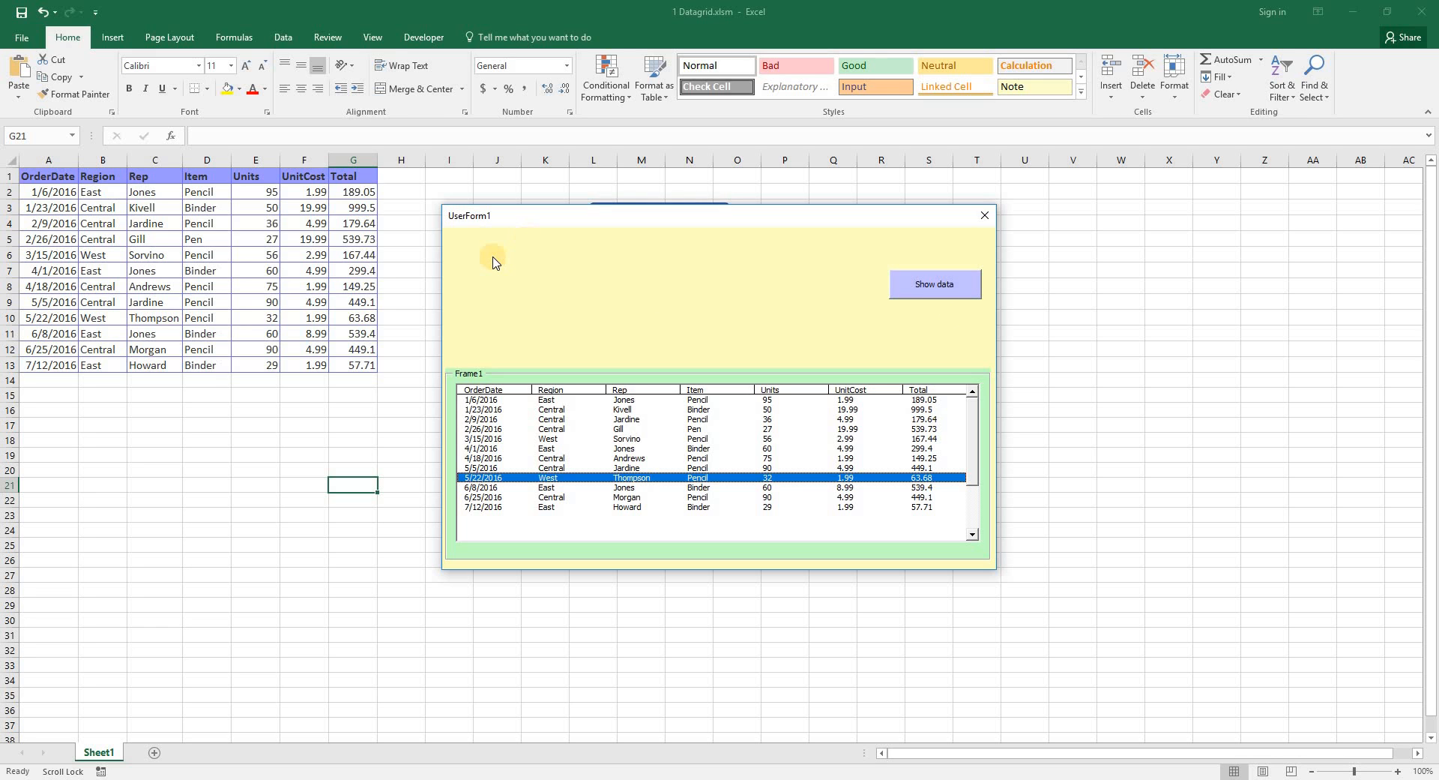
mouse_move(540, 267)
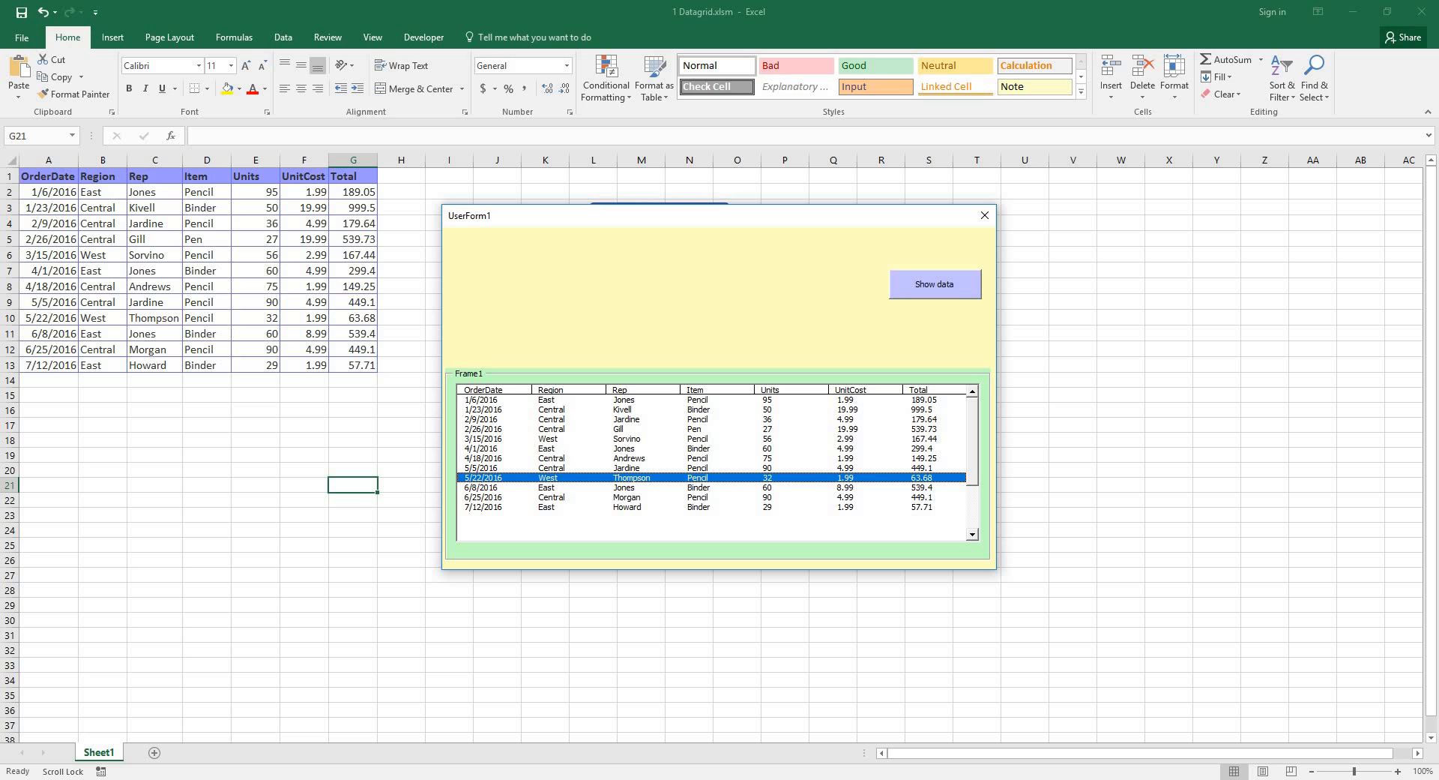
mouse_move(676, 292)
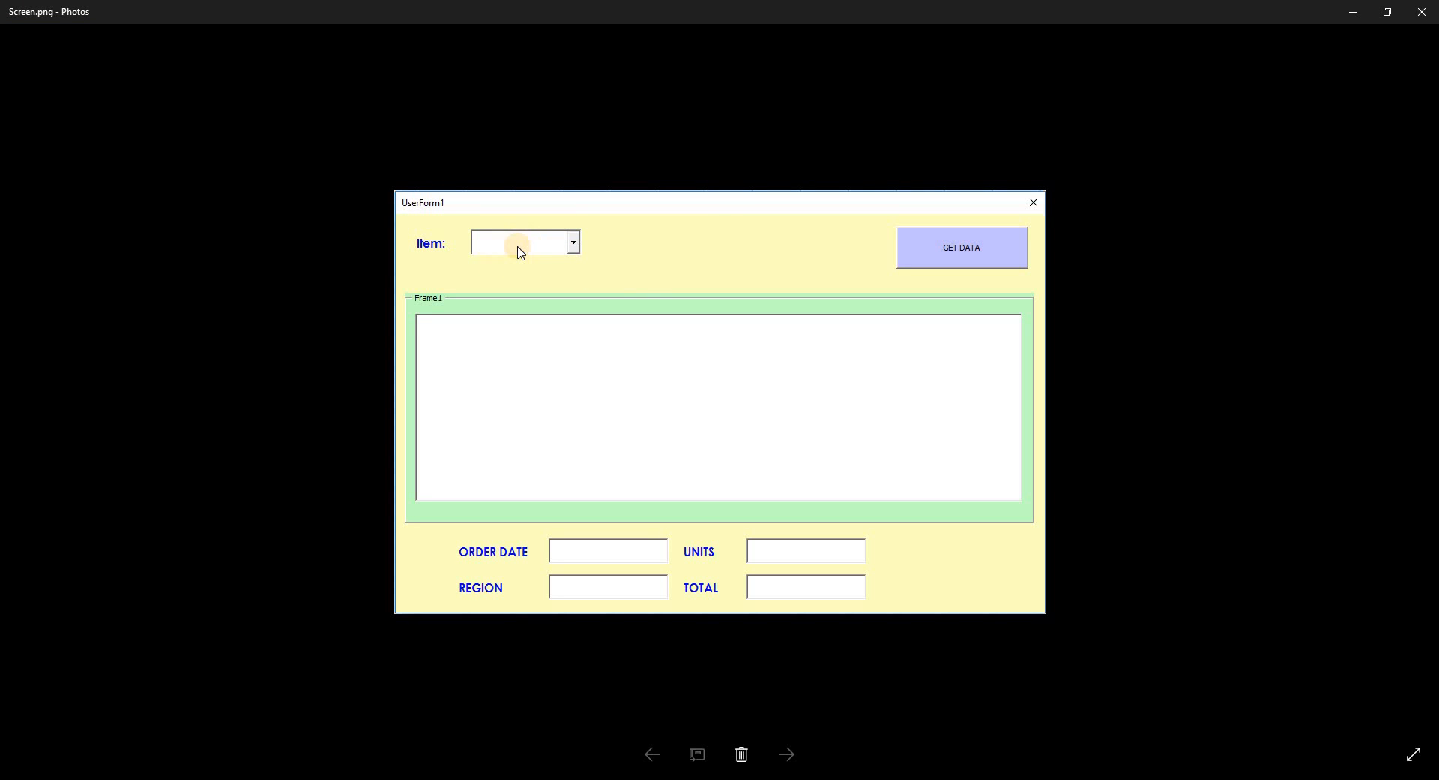
mouse_move(548, 251)
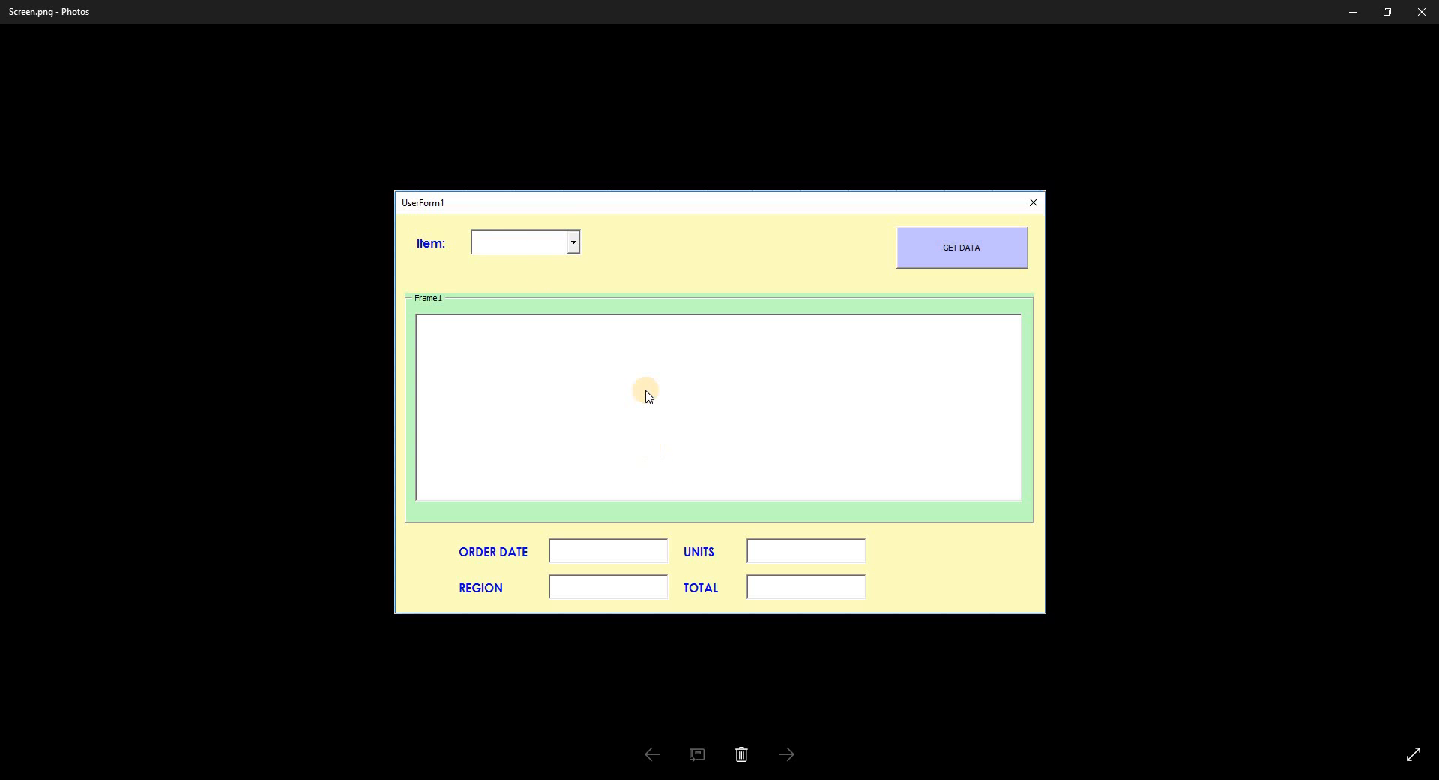
mouse_move(655, 383)
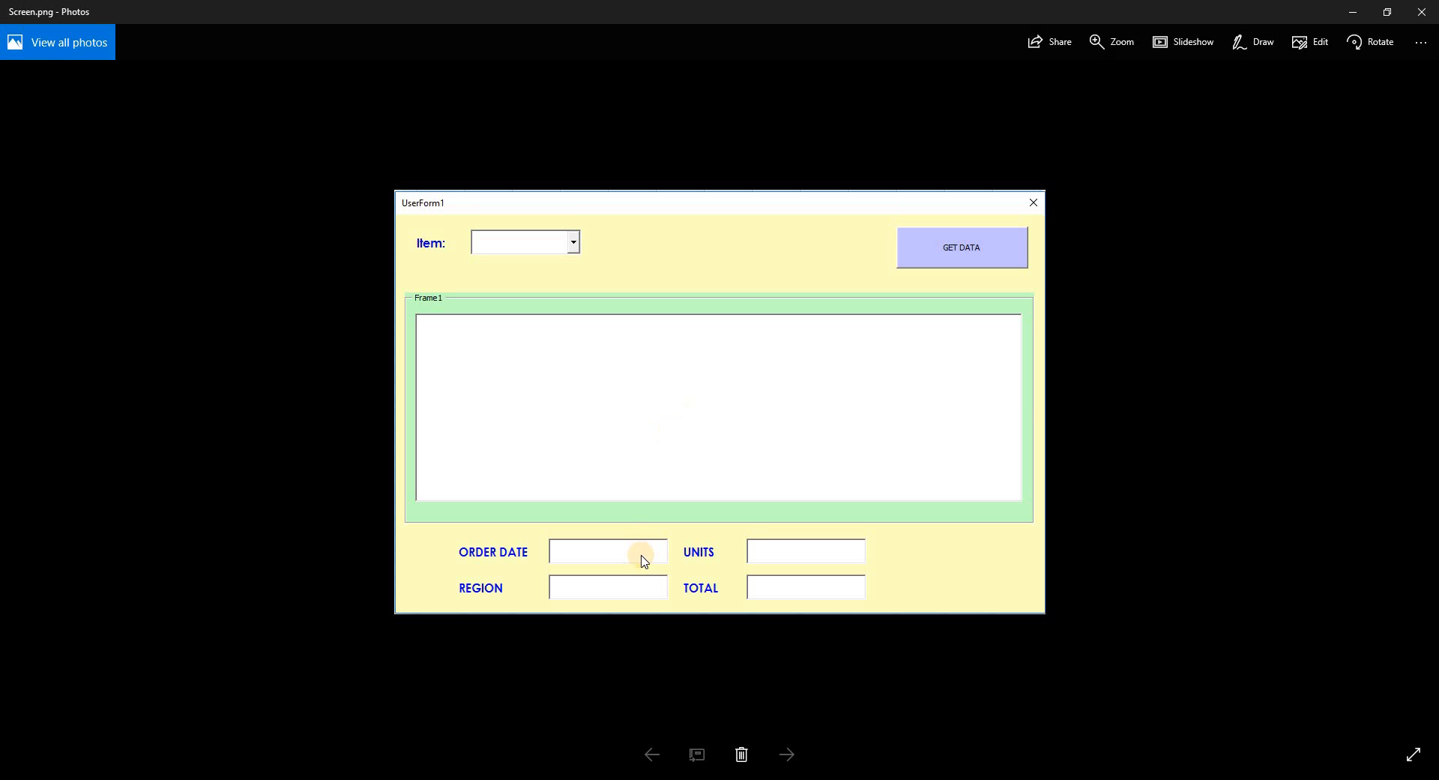
mouse_move(542, 563)
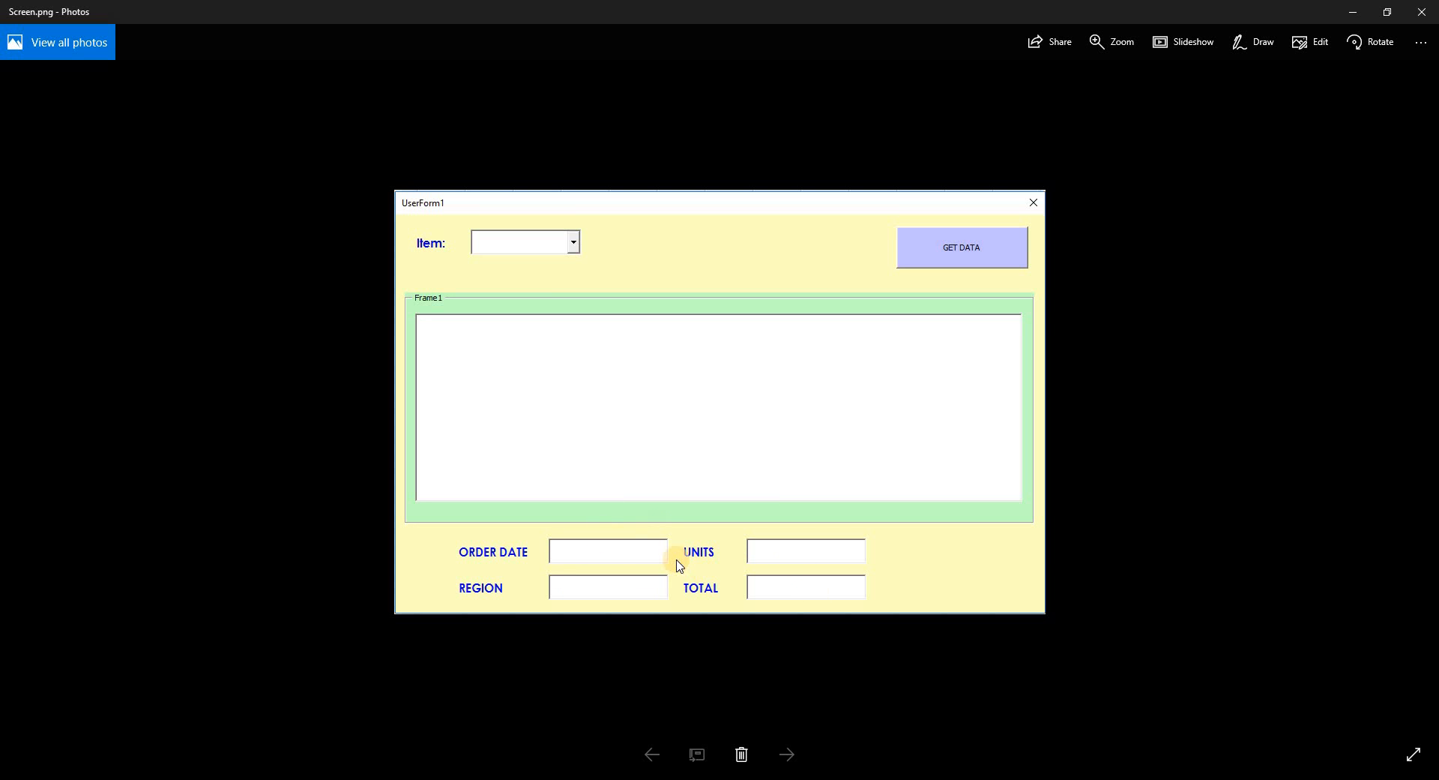
mouse_move(929, 561)
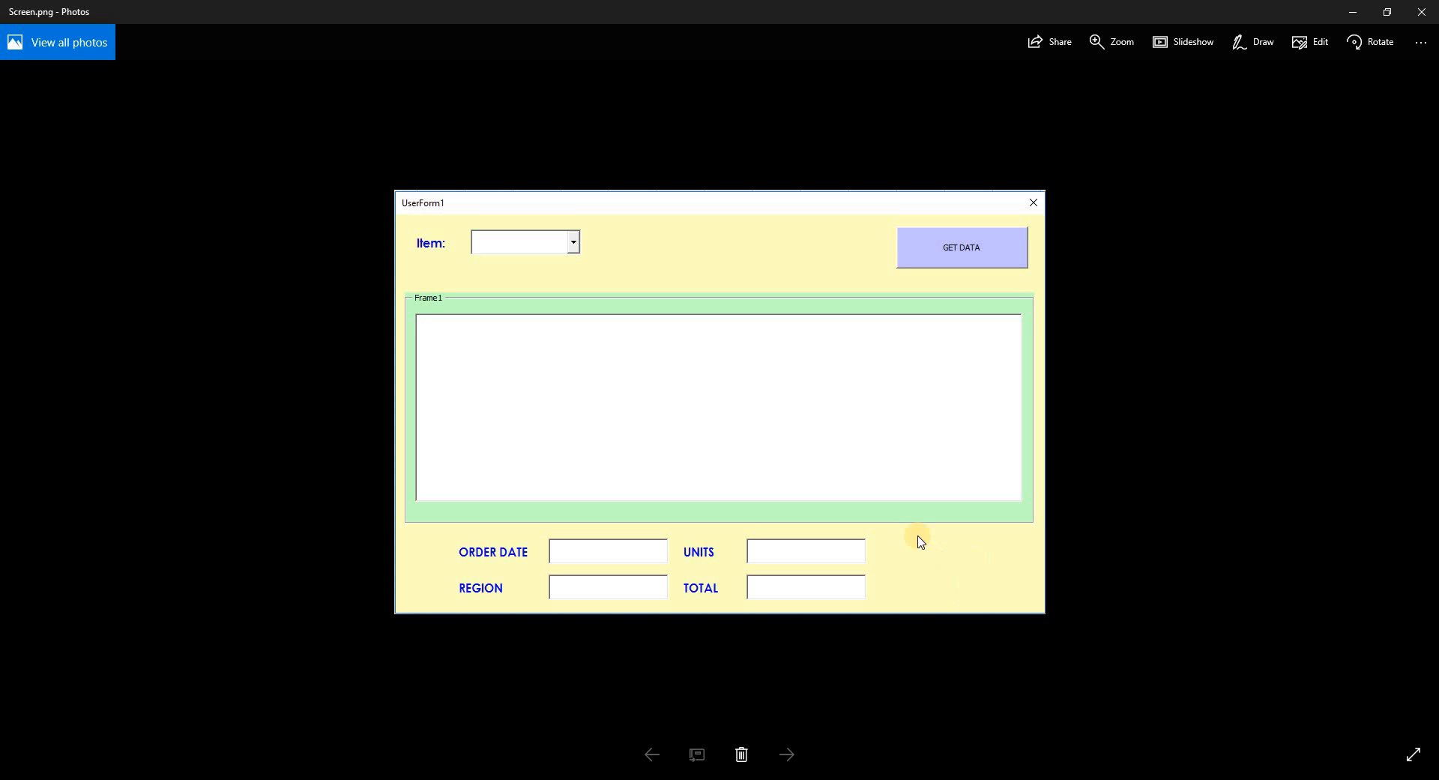
mouse_move(943, 536)
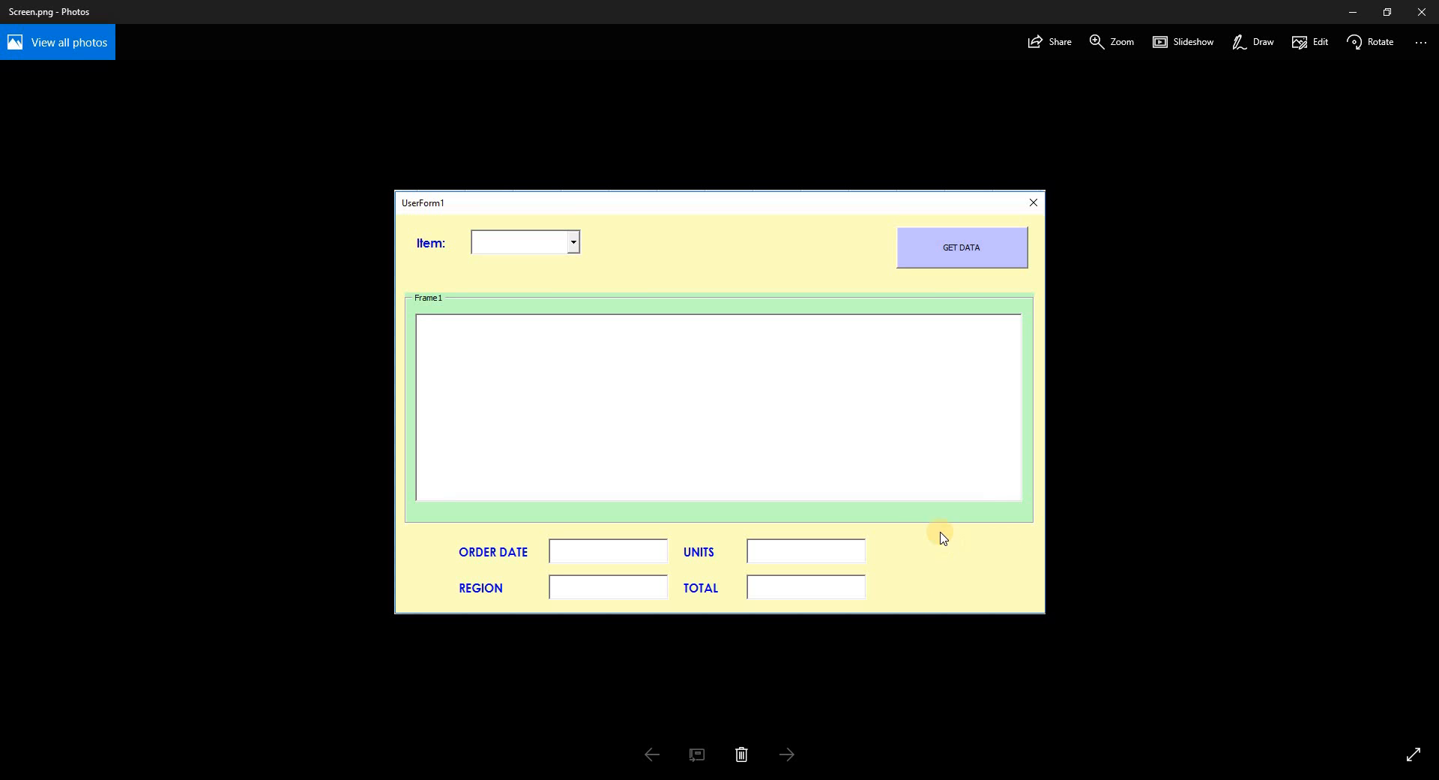